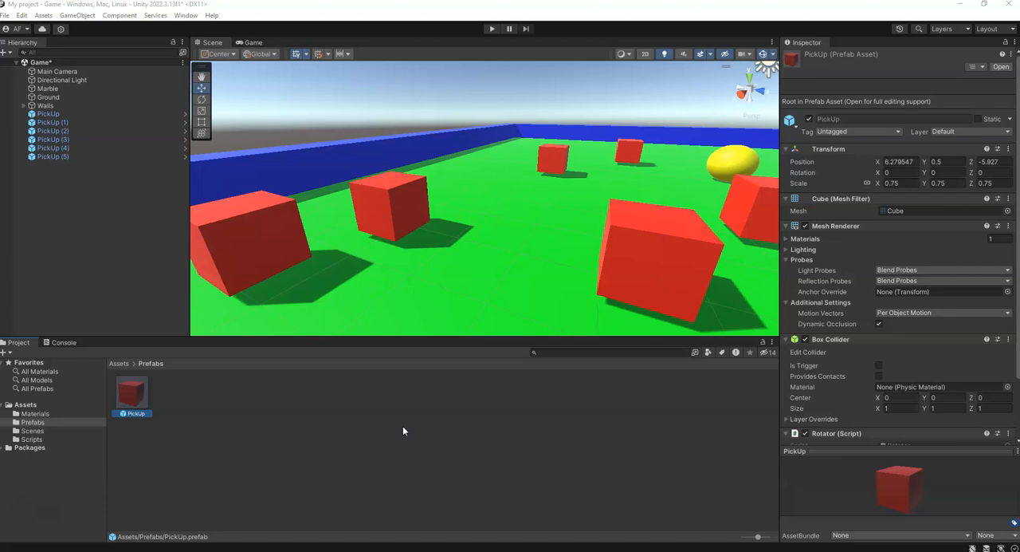
mouse_move(113, 366)
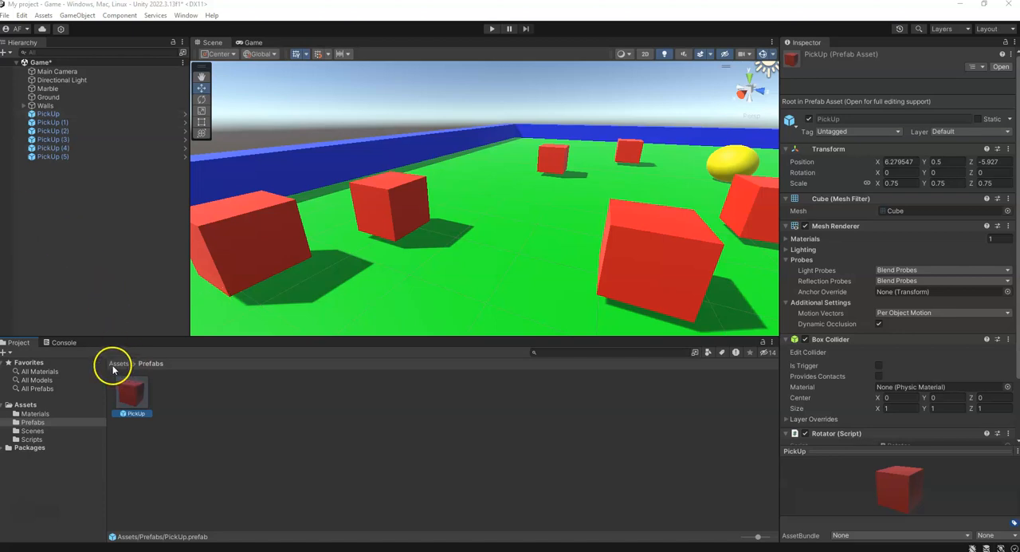
Step: Navigate from Prefabs up to Assets and into the Scripts folder, opening MarbleController
left_click(118, 363)
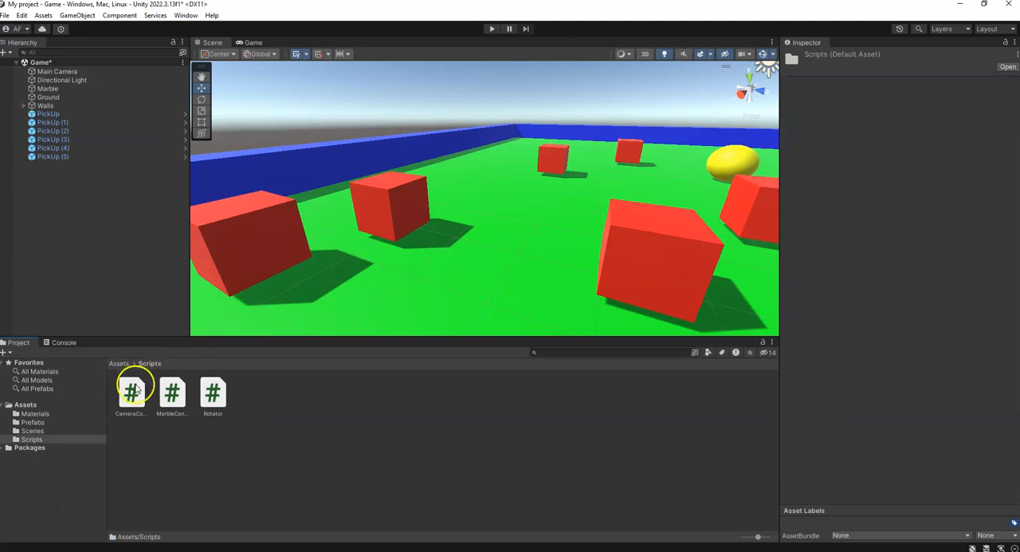
mouse_move(204, 413)
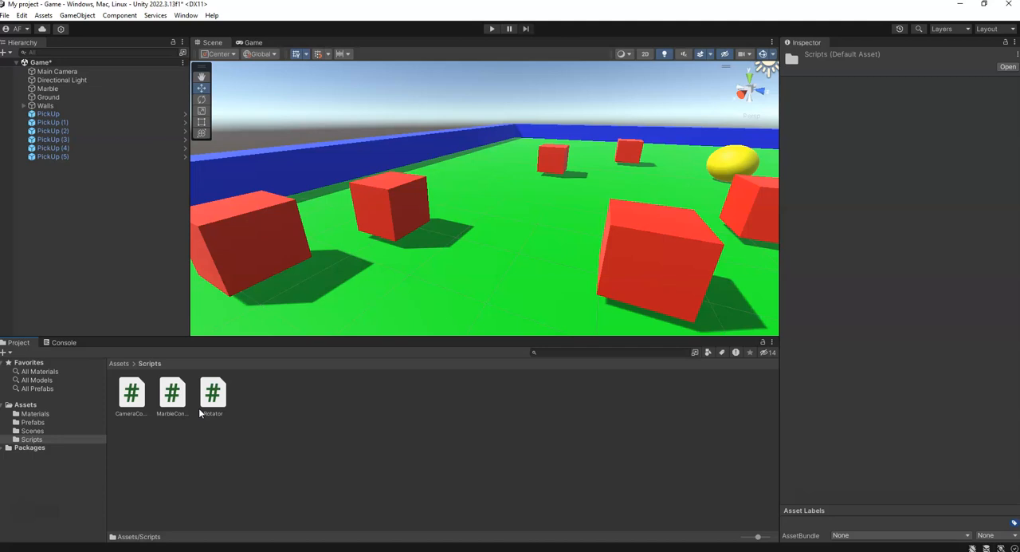
left_click(212, 392)
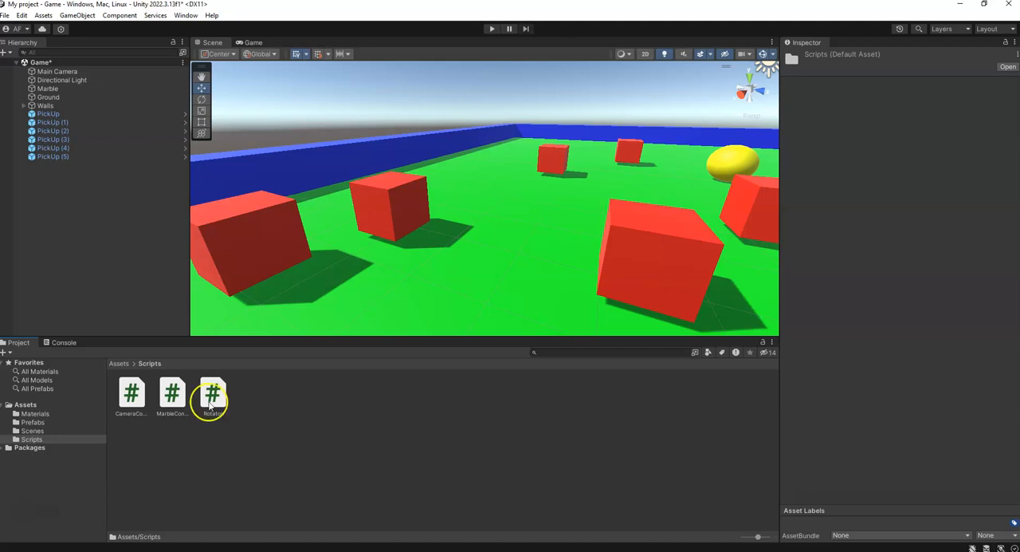
left_click(172, 396)
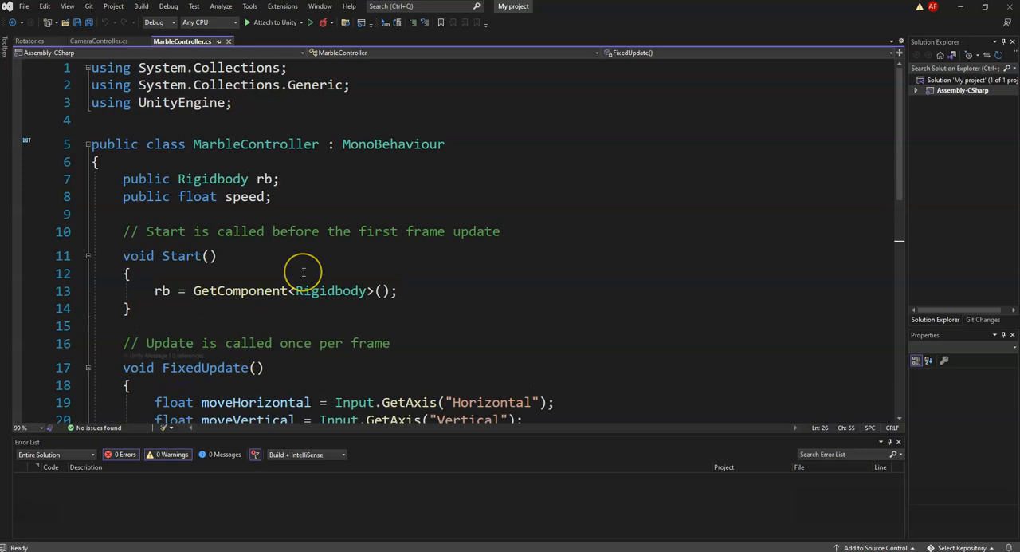
Step: Add an empty private void OnTriggerEnter(Collider other) method below FixedUpdate
scroll("down", 3)
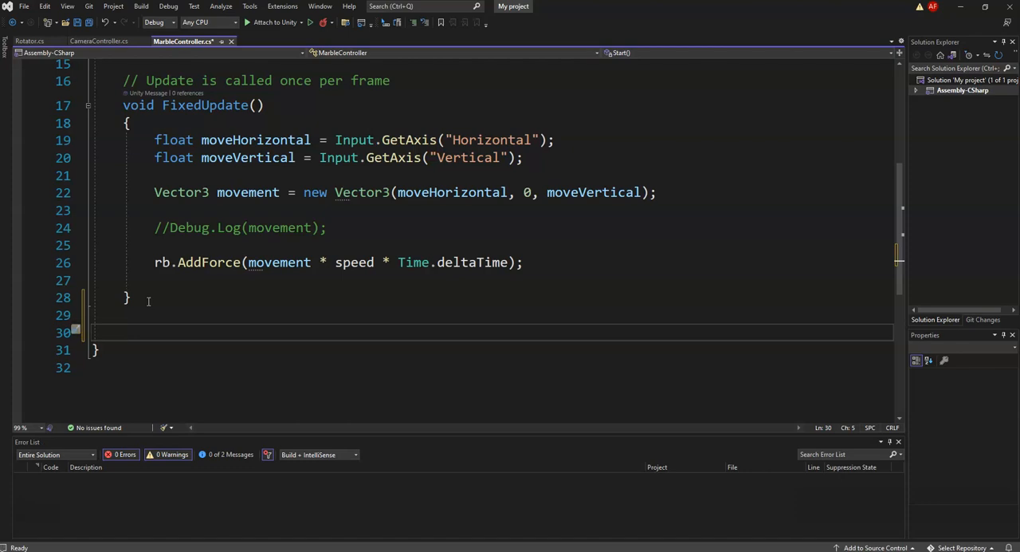
type("O")
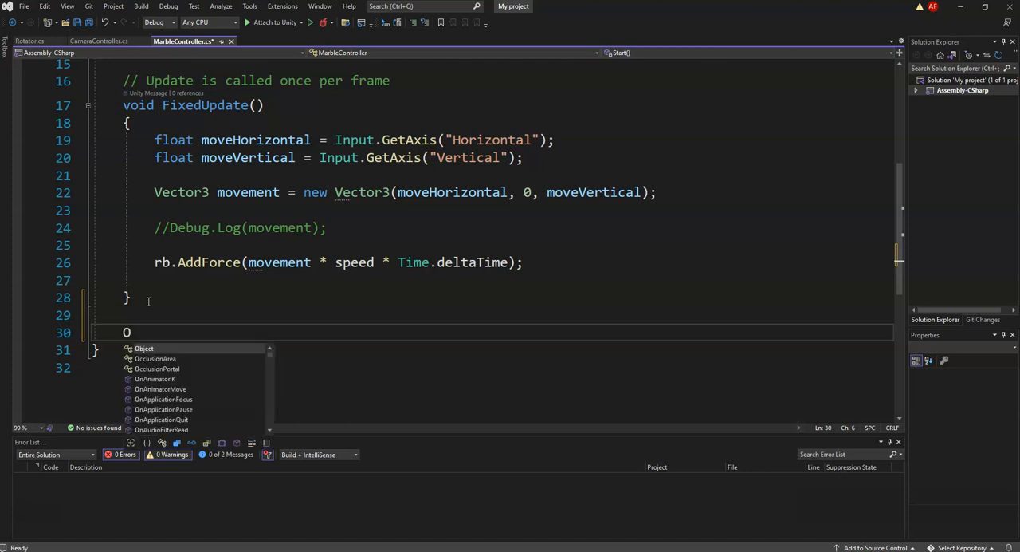
type("nTriggerEnter(Collider other")
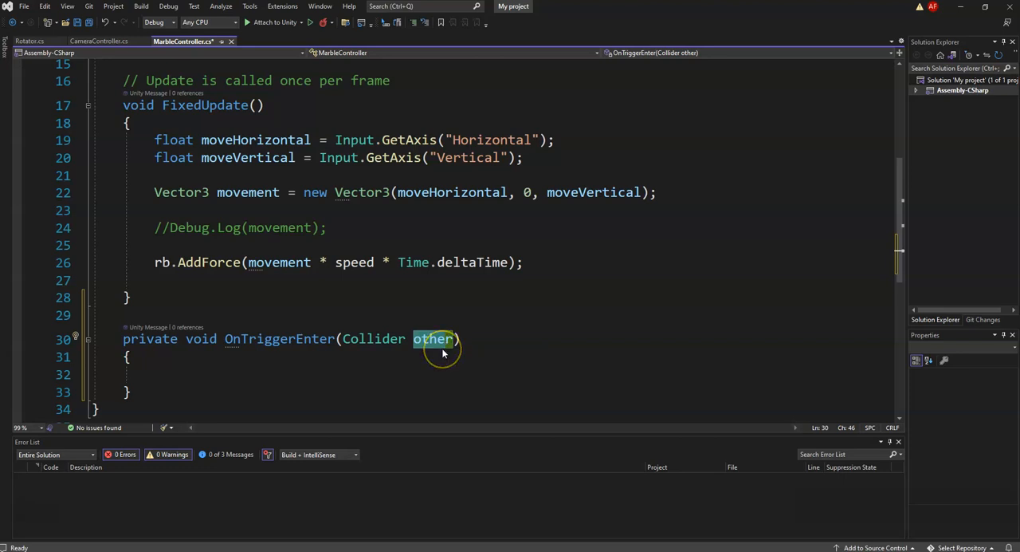
mouse_move(444, 352)
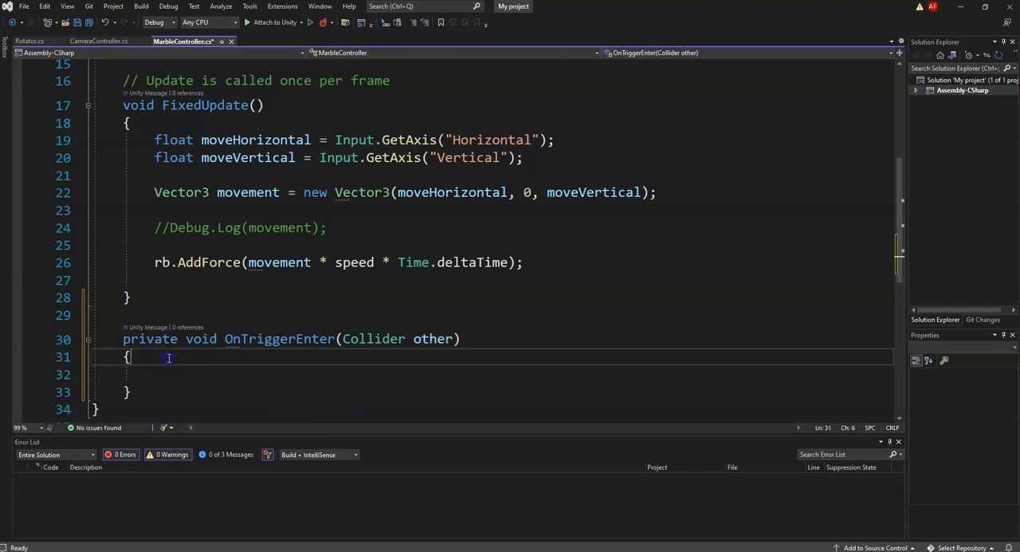
Step: Write the condition if(other.gameObject.CompareTag("PickUp")) inside OnTriggerEnter
key("enter")
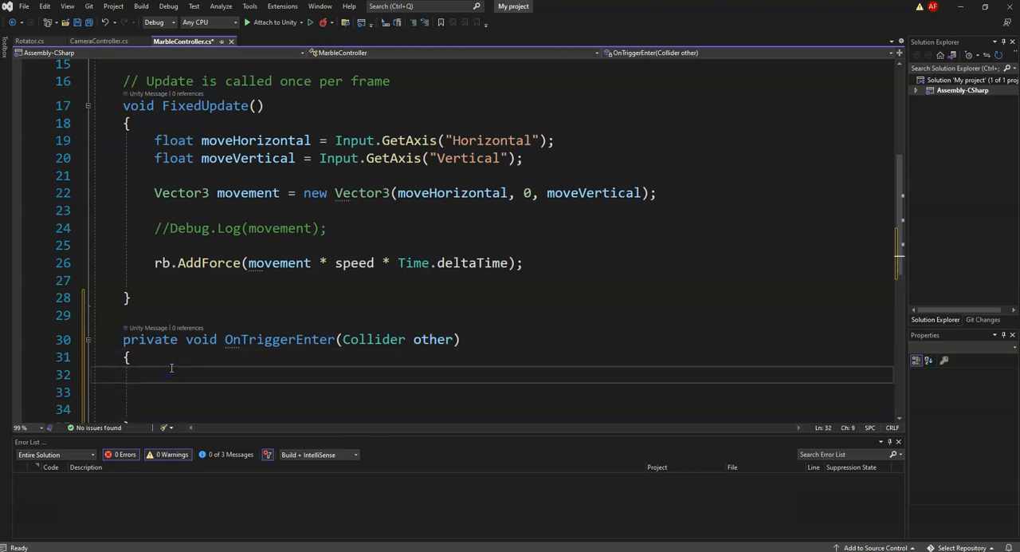
type("if")
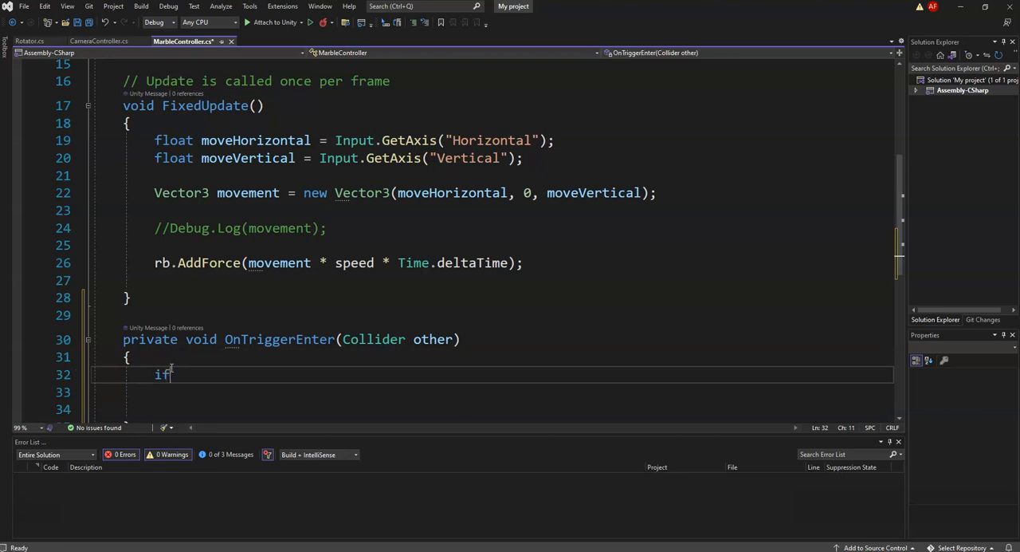
type("(oh")
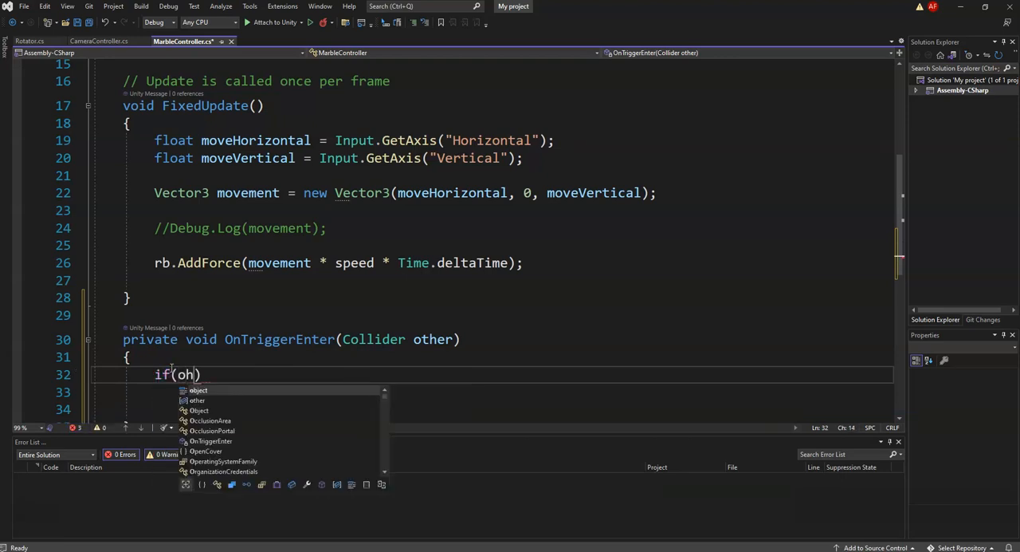
type("ther")
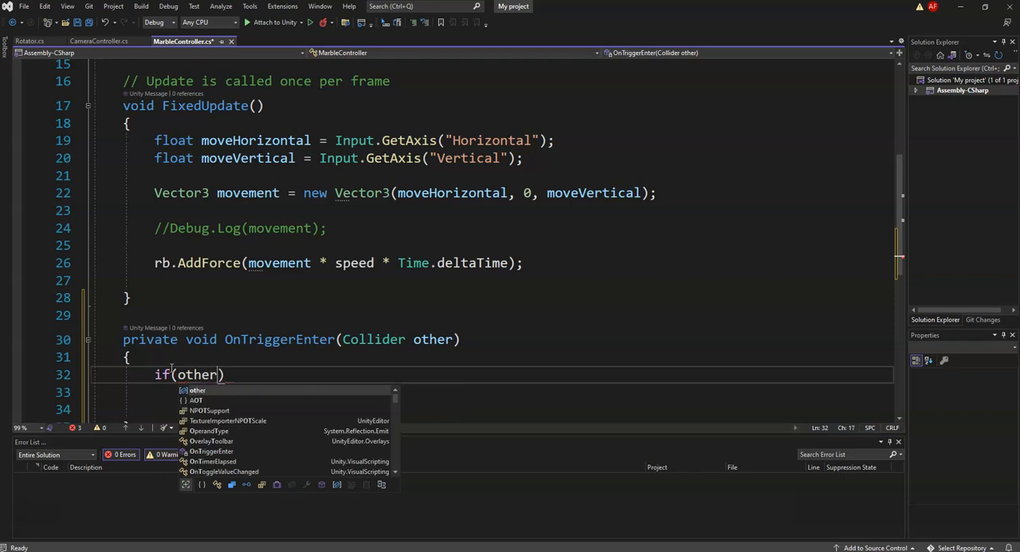
type(".")
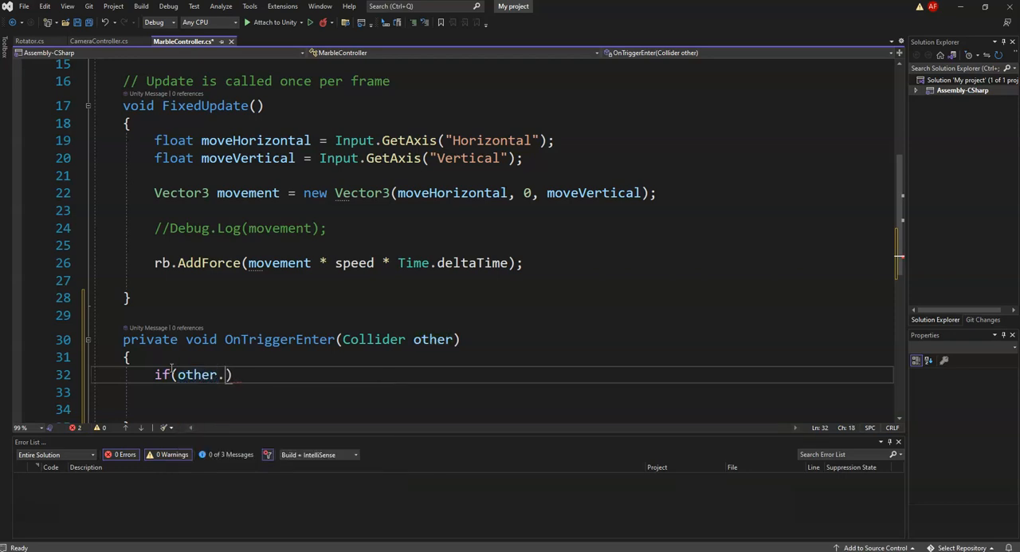
type("gameObject")
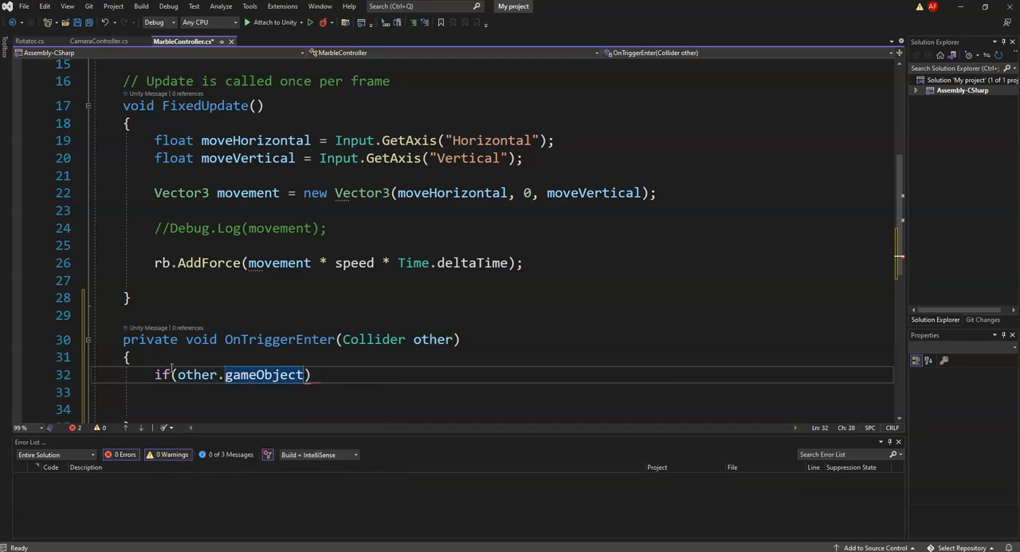
type(".CompareTag(")
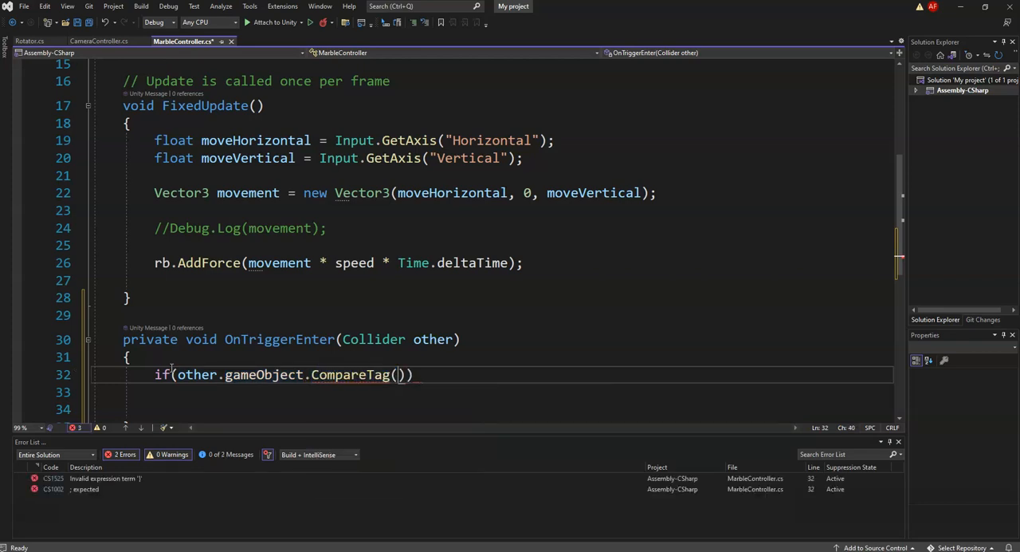
type("\"\"")
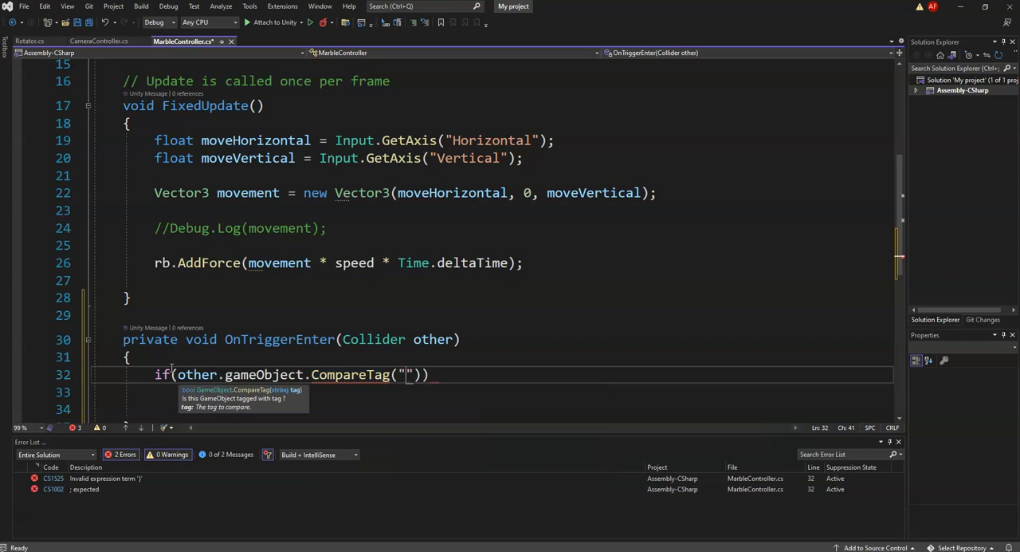
type("PickU")
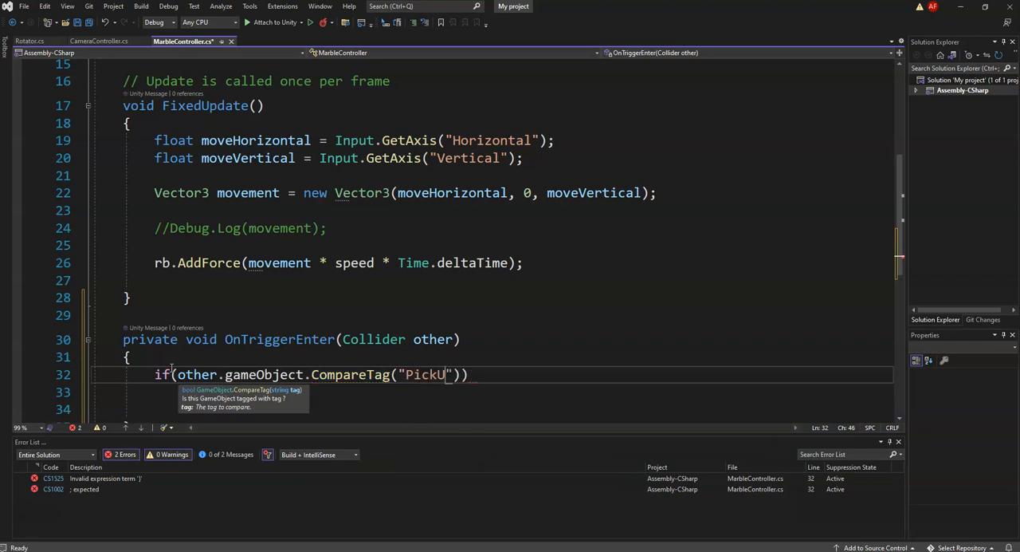
type("p")
left_click(493, 391)
type("{")
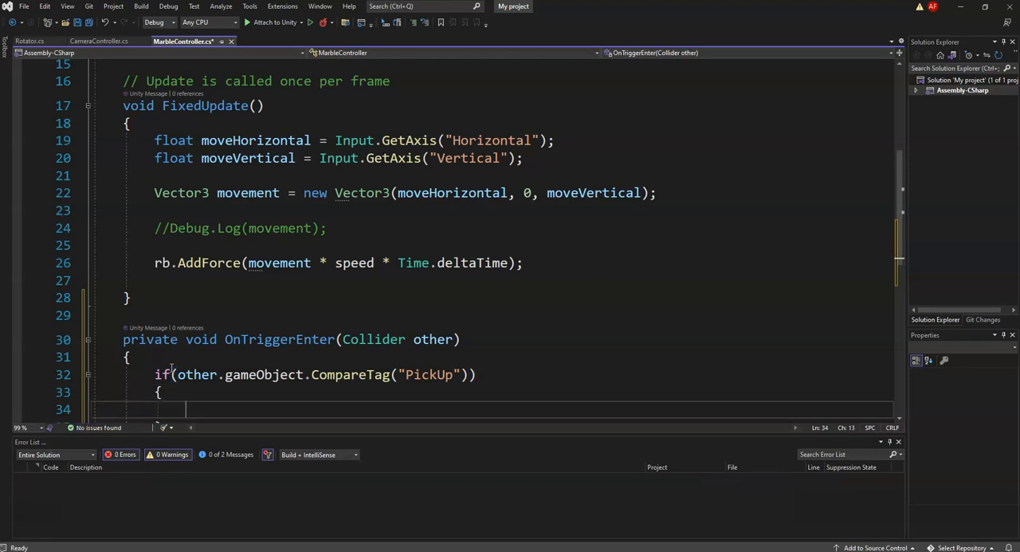
Step: Deactivate the touched object with other.gameObject.SetActive(false) and save the script
type("other")
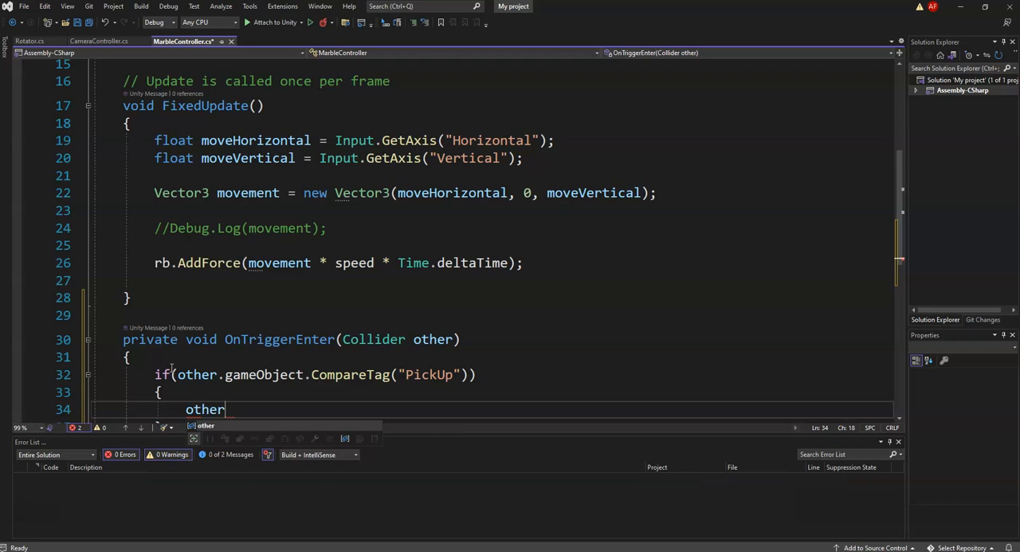
type(".g")
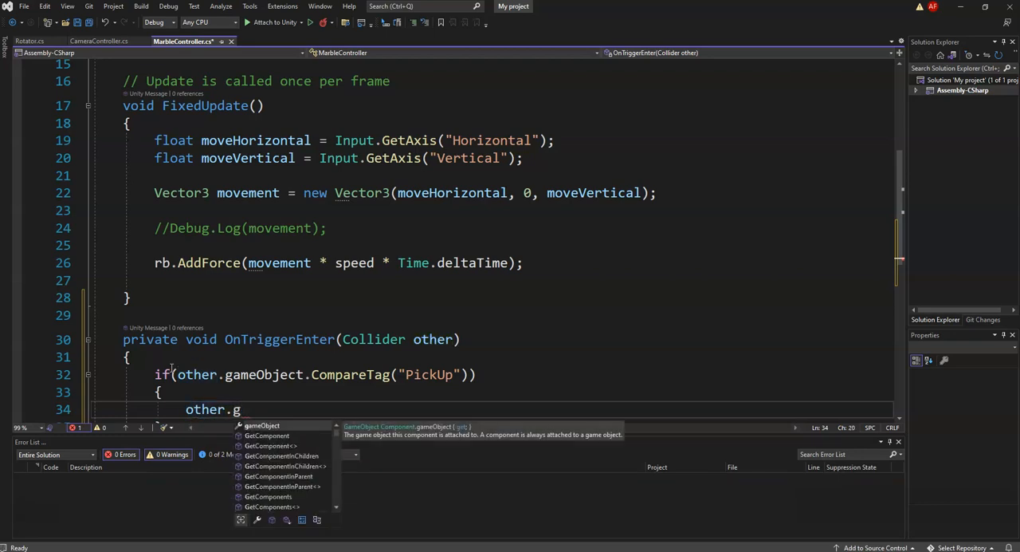
type("ameObject.SetActive(false);")
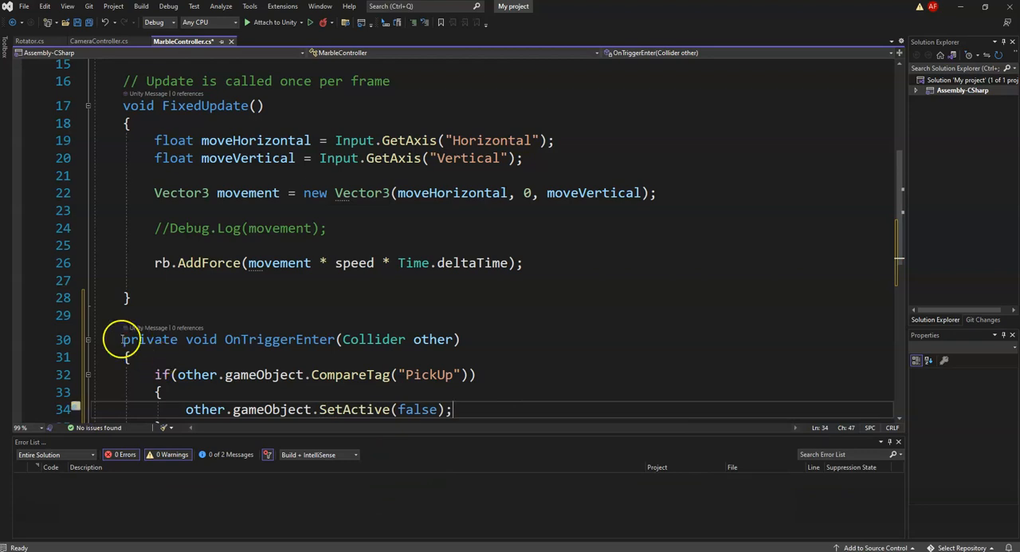
scroll("down", 3)
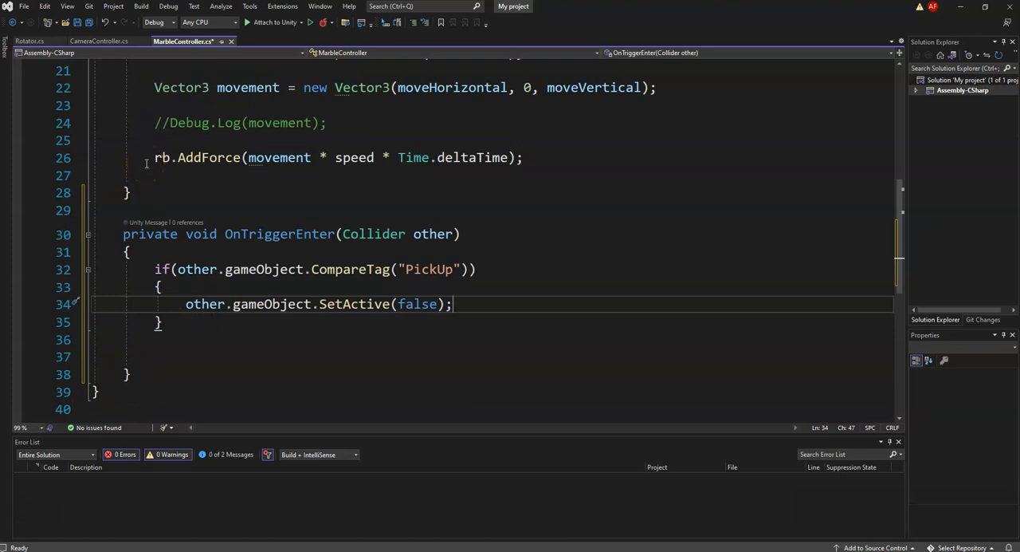
key("ctrl+s")
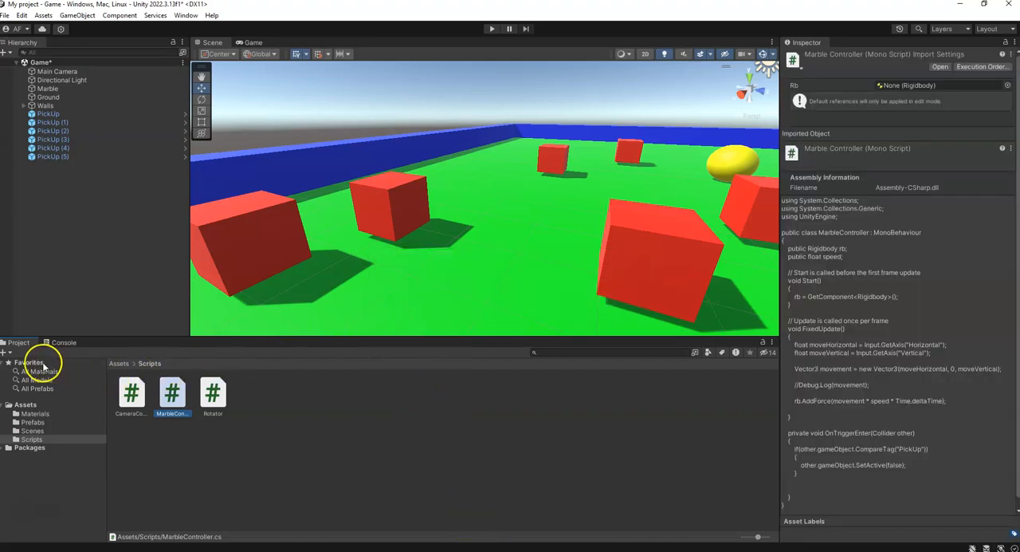
mouse_move(663, 182)
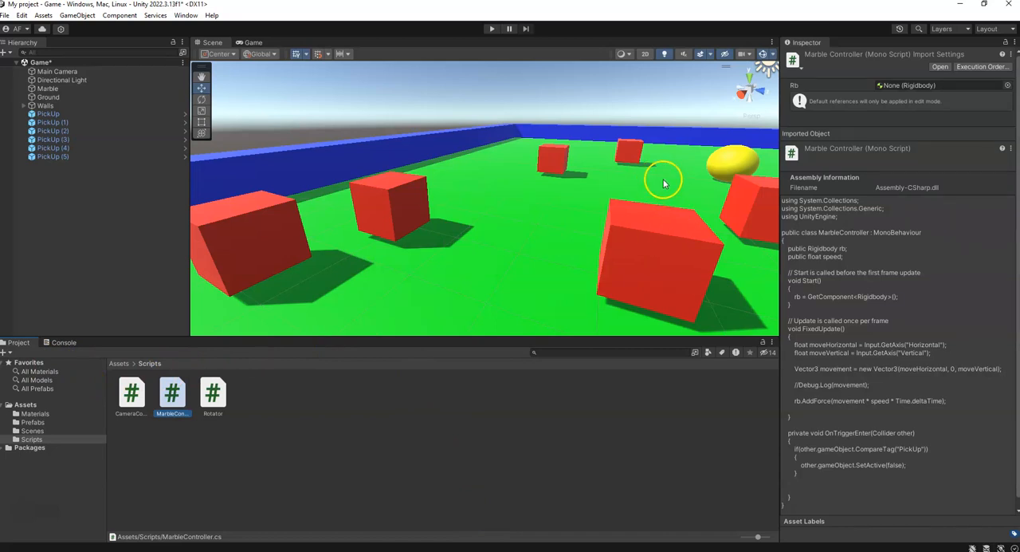
mouse_move(728, 196)
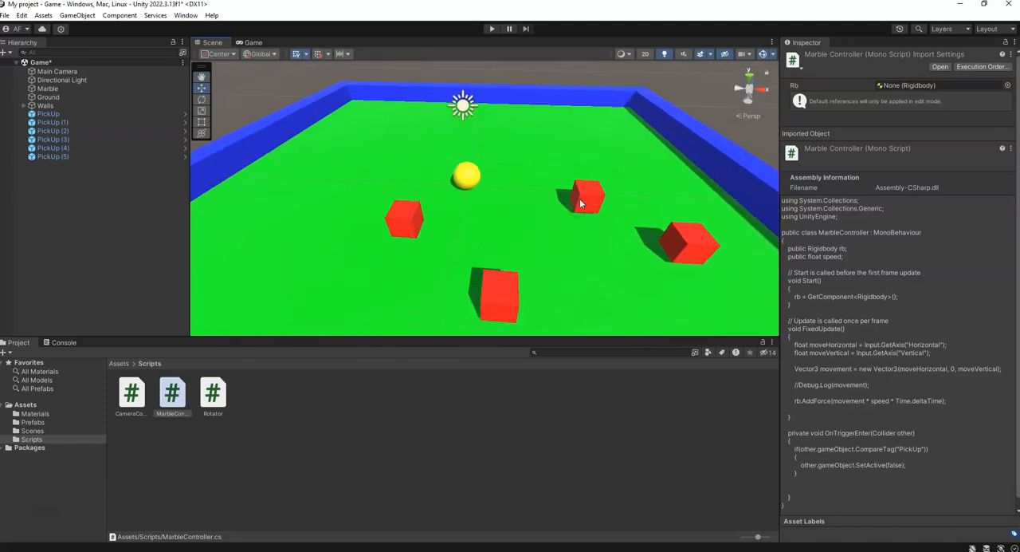
Step: Select one of the PickUp cubes in the top-down Scene view
left_click(582, 195)
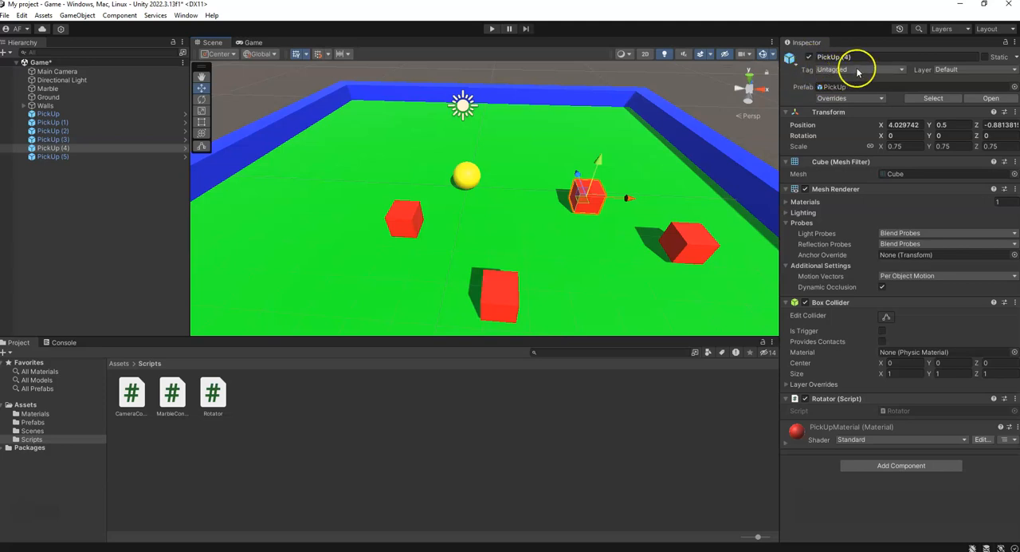
Step: Create a new tag named PickUp in Tags & Layers and save it
left_click(861, 70)
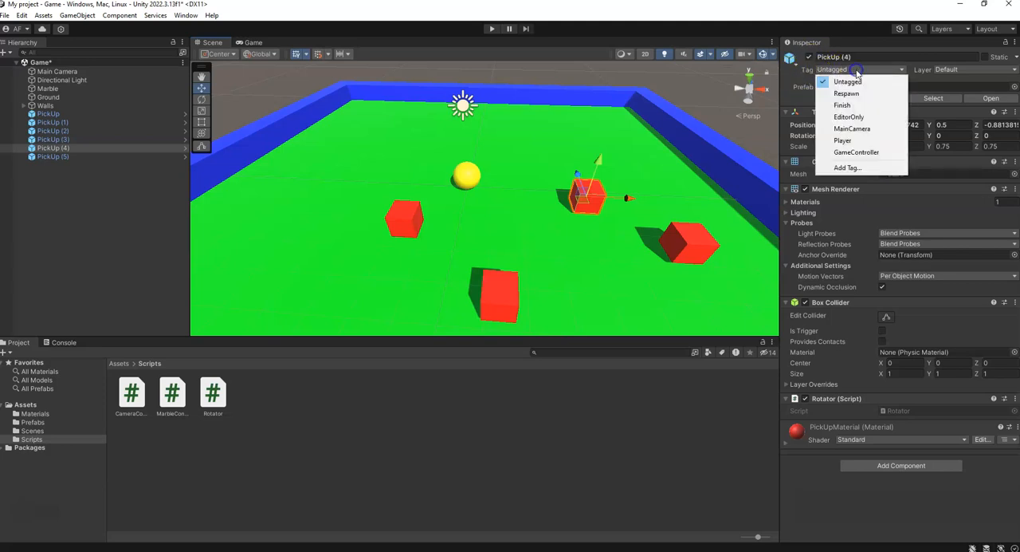
mouse_move(848, 82)
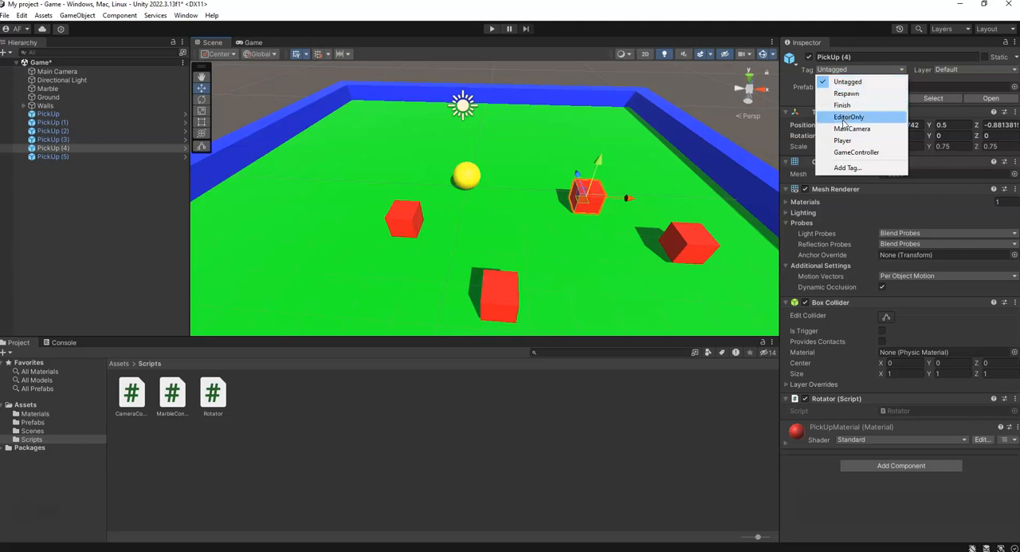
mouse_move(846, 168)
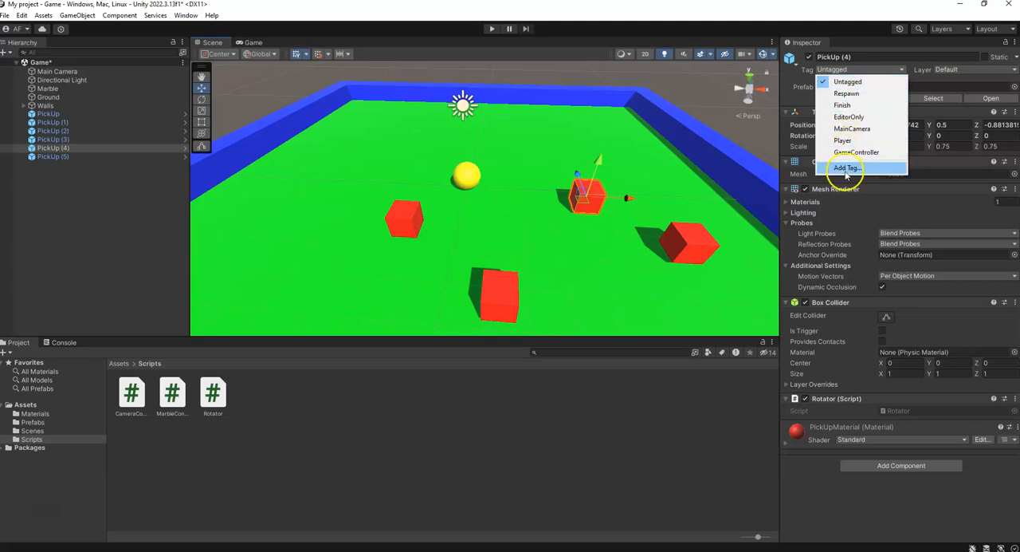
left_click(845, 168)
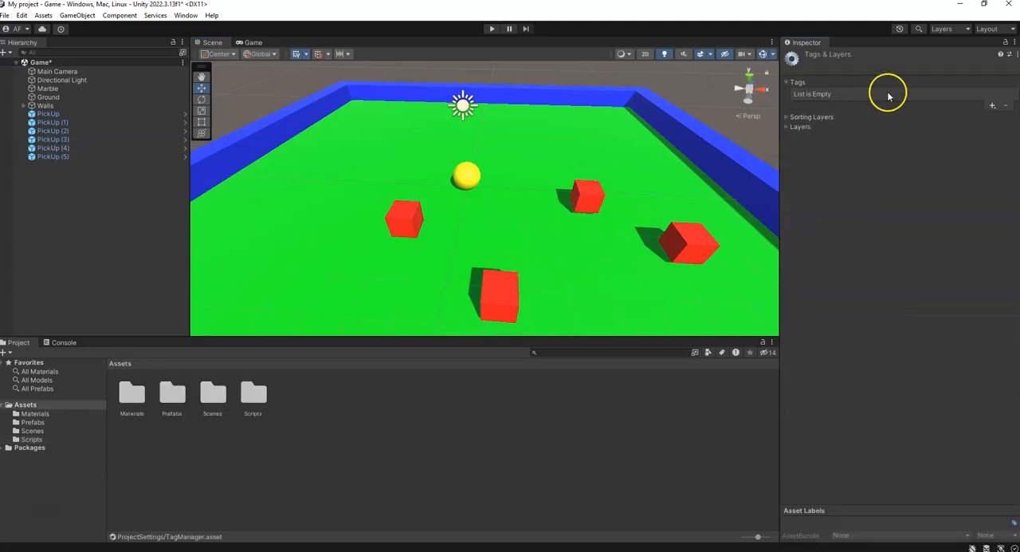
left_click(992, 105)
type("Pikc")
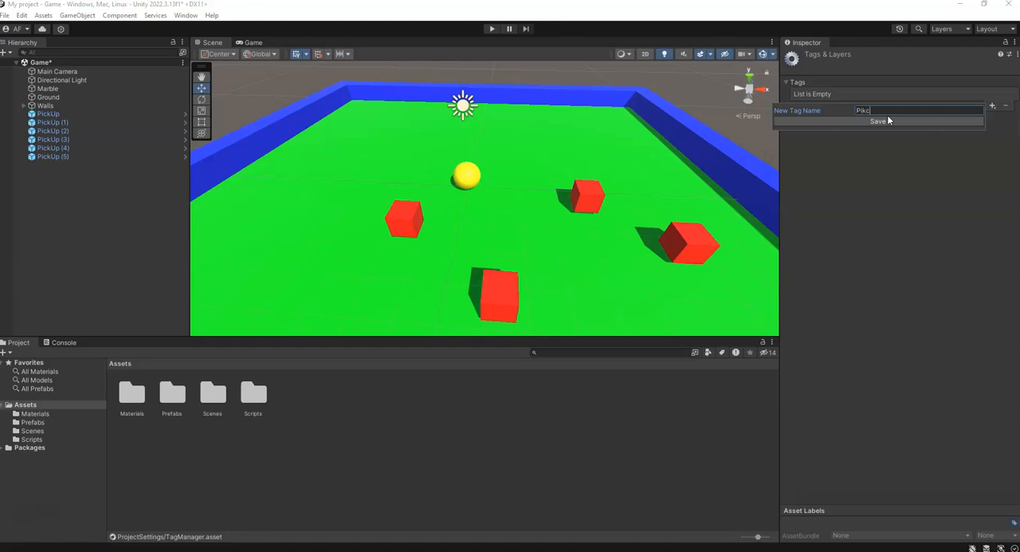
type("PickUp")
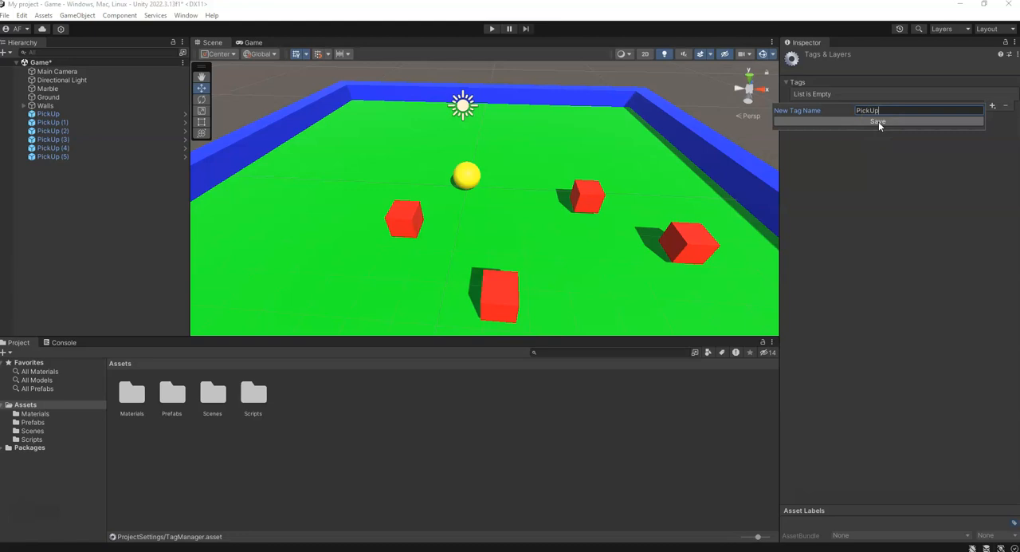
left_click(877, 121)
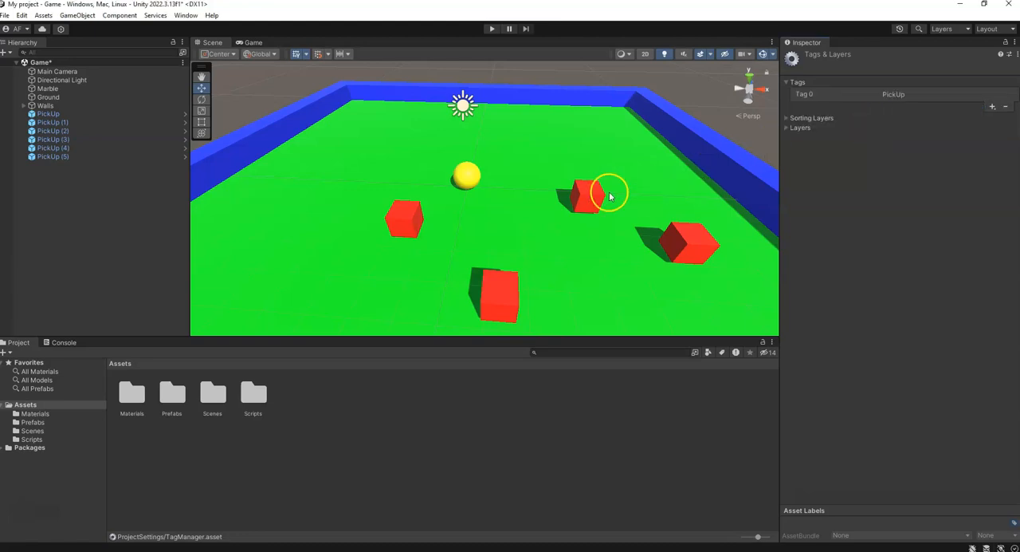
Step: Assign the PickUp tag to the selected red pickup cube
left_click(586, 195)
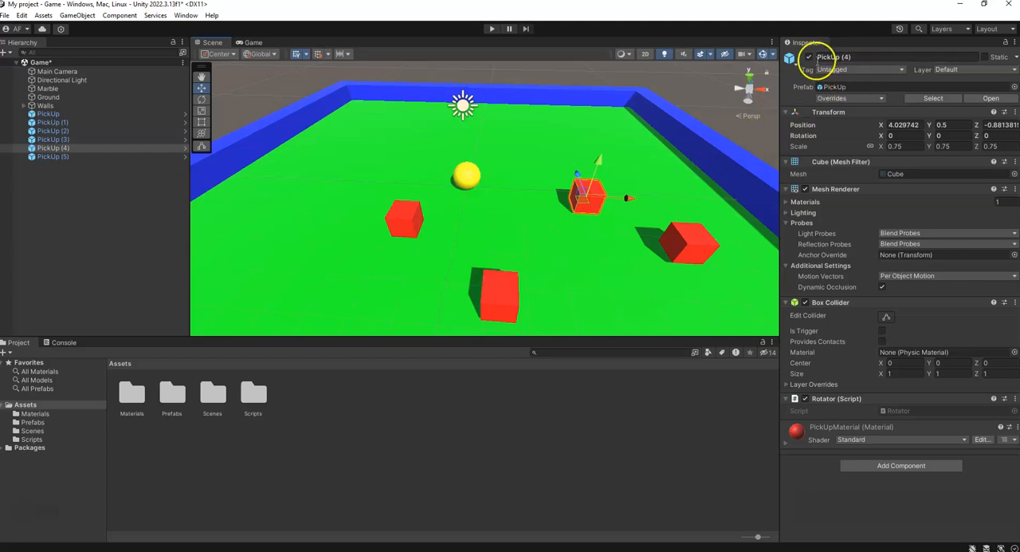
left_click(861, 70)
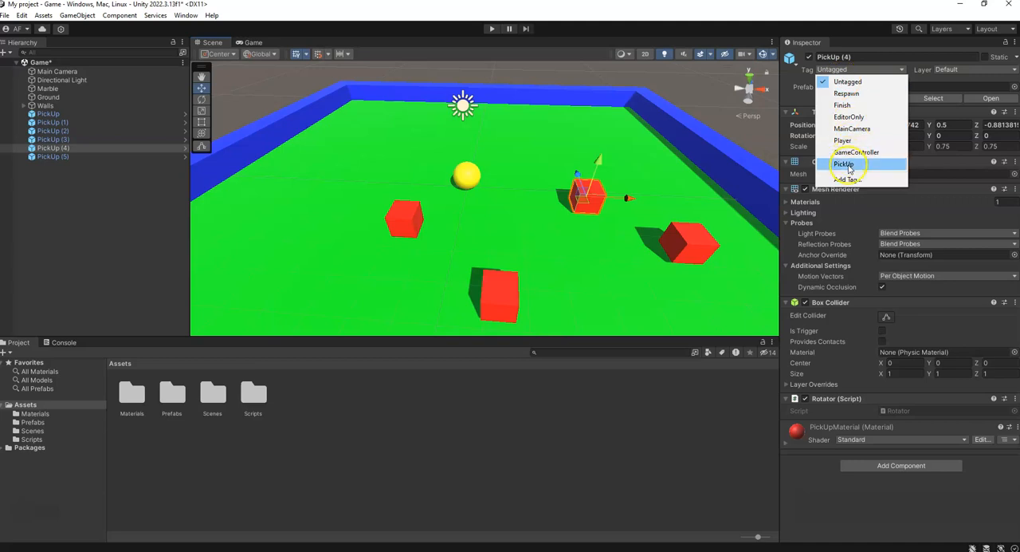
left_click(845, 164)
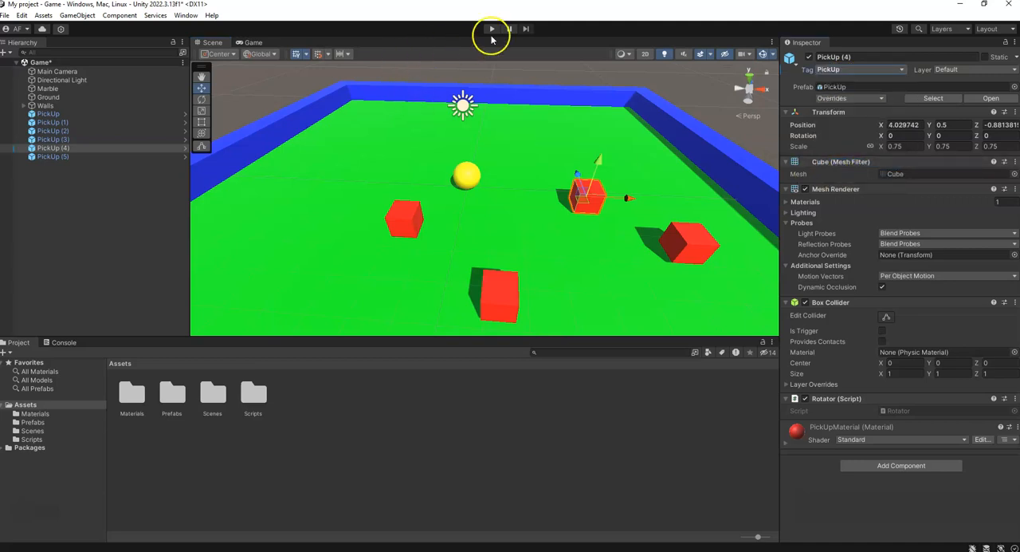
left_click(491, 29)
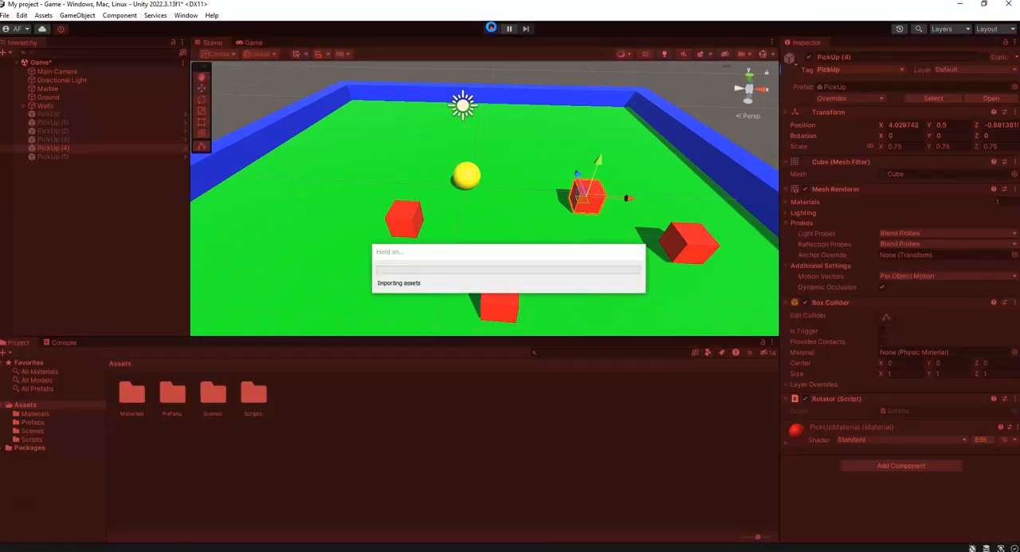
left_click(508, 28)
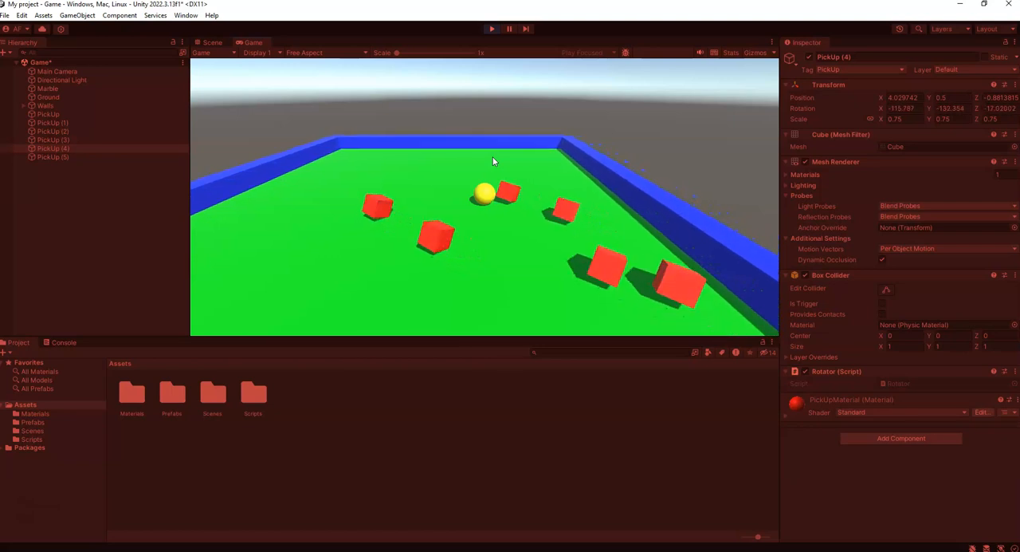
left_click(491, 29)
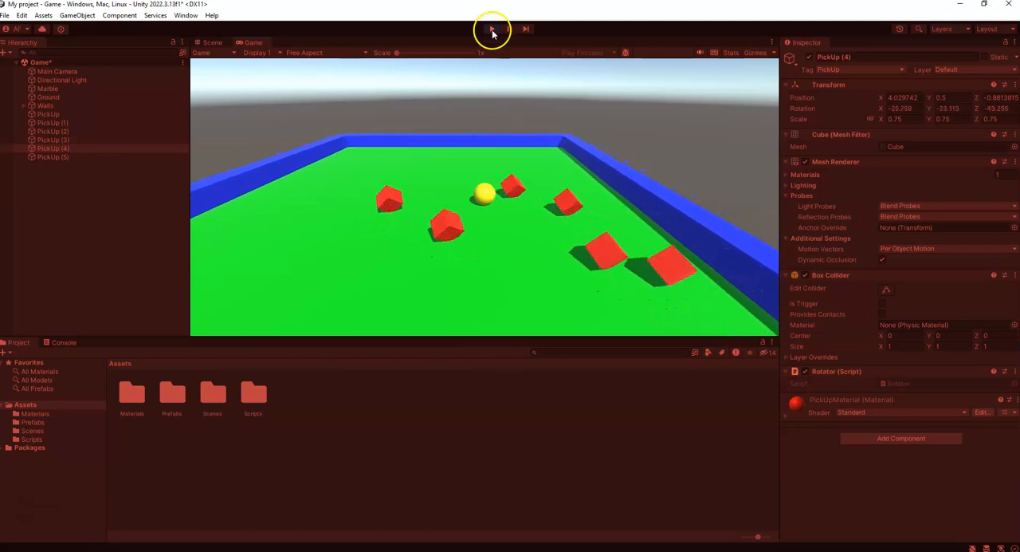
left_click(492, 28)
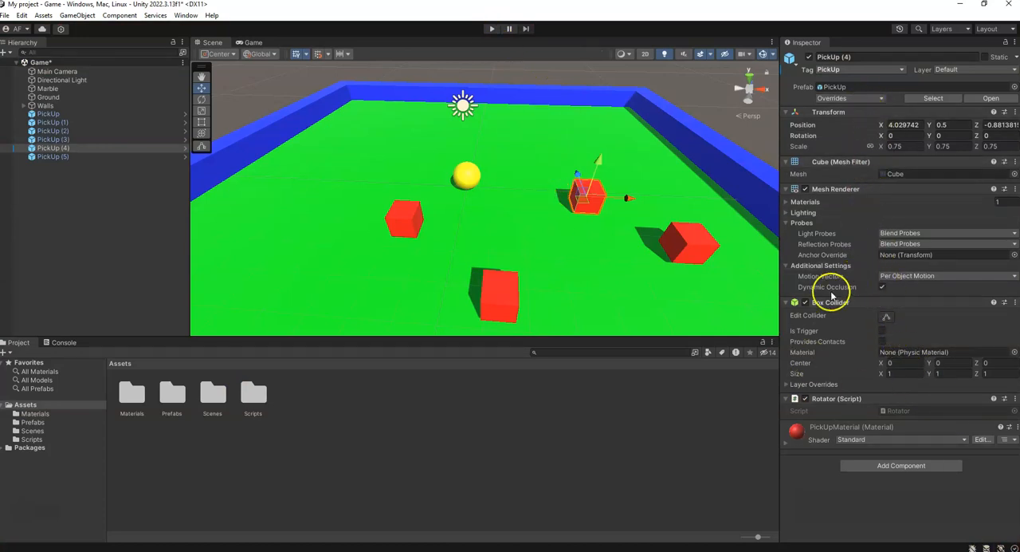
mouse_move(816, 341)
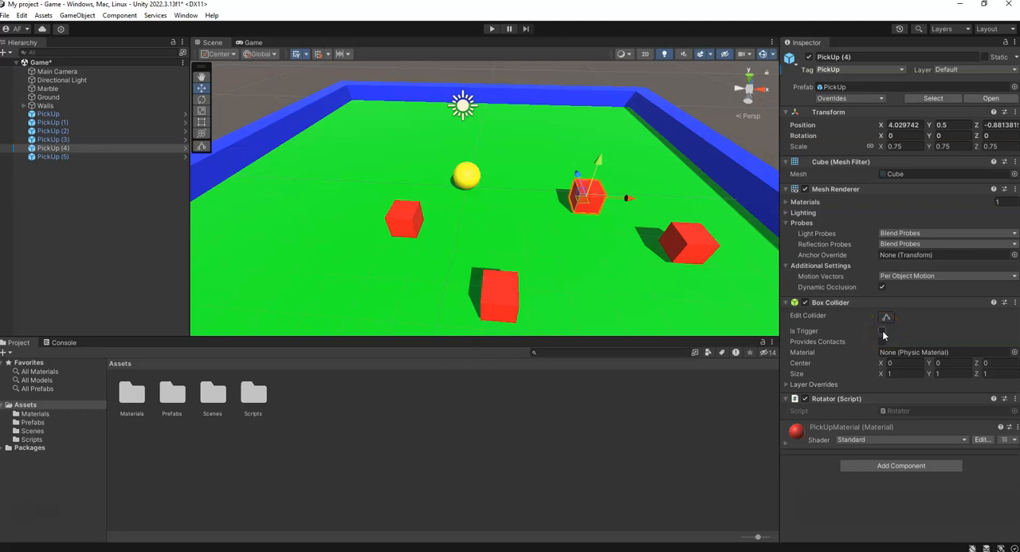
Step: Enable Is Trigger on the pickup cube's Box Collider
left_click(882, 330)
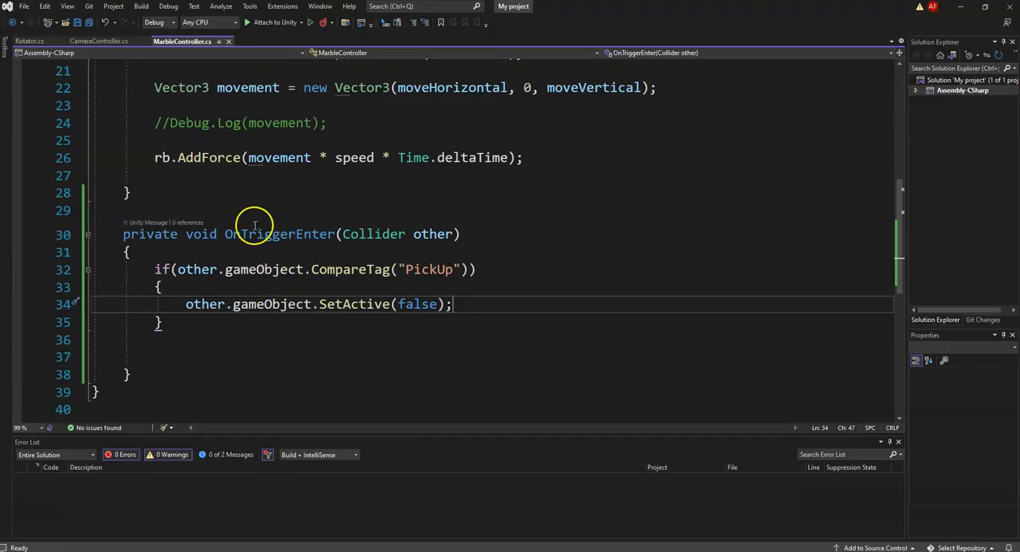
mouse_move(291, 255)
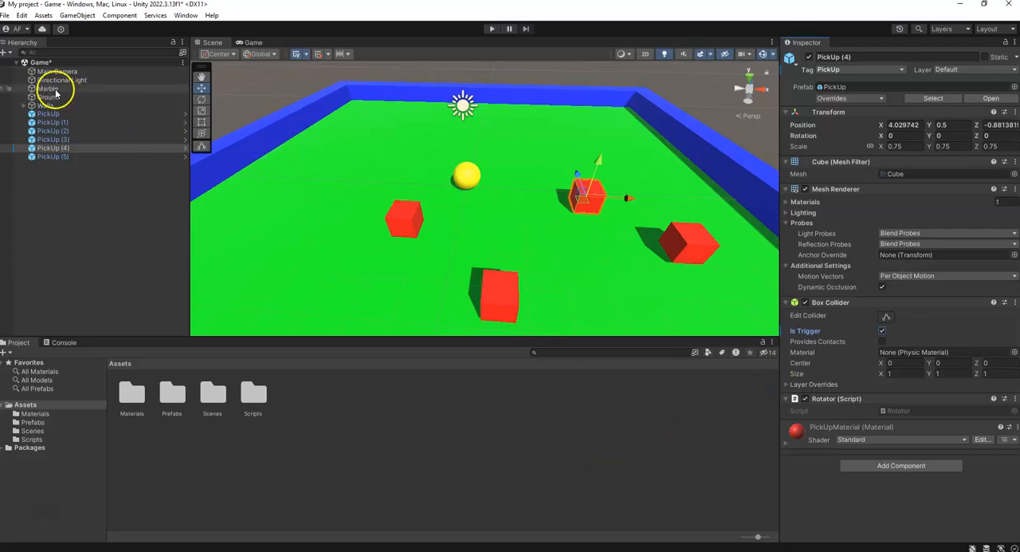
Step: Set the marble's Speed to 50, play-test it, then change Speed to 100
left_click(48, 88)
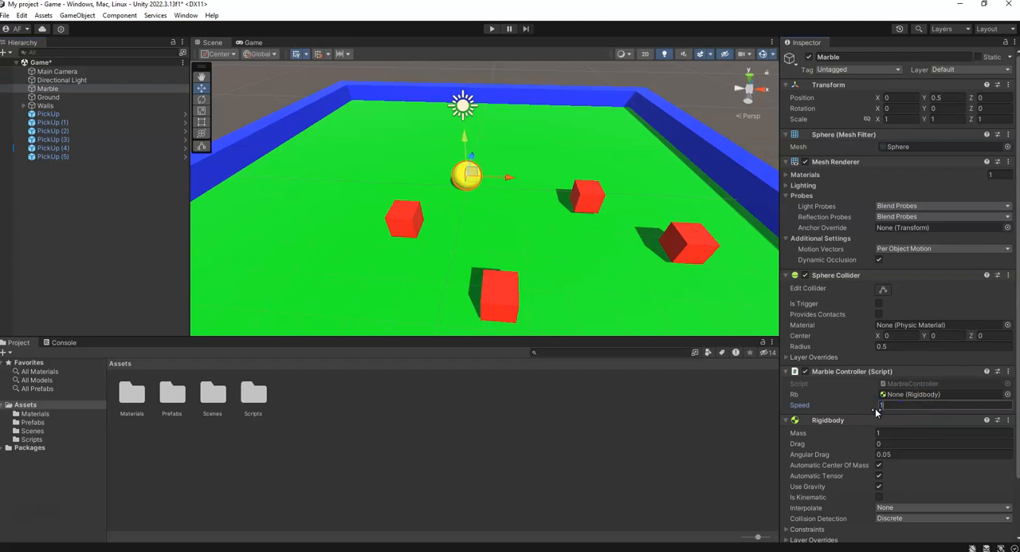
type("50")
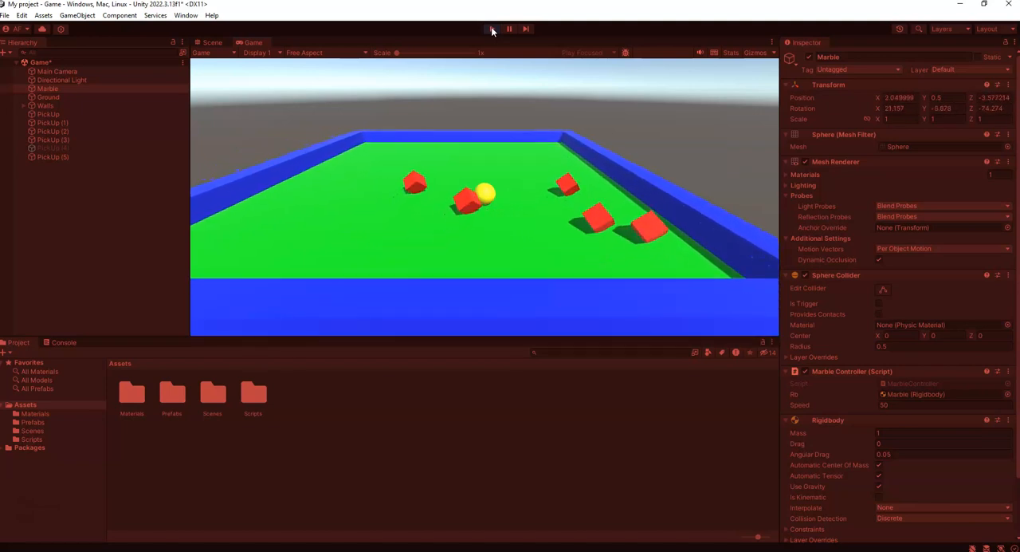
left_click(492, 29)
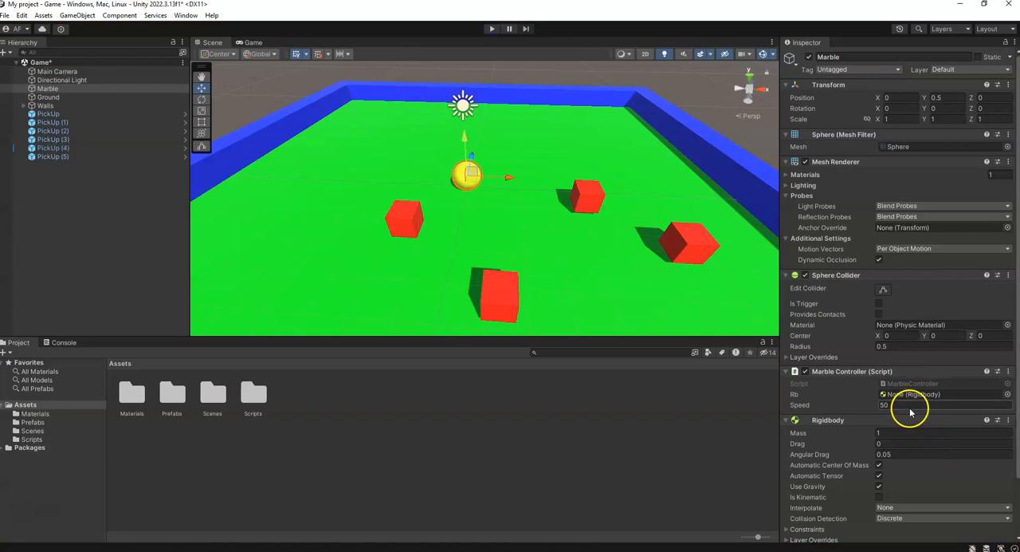
type("100")
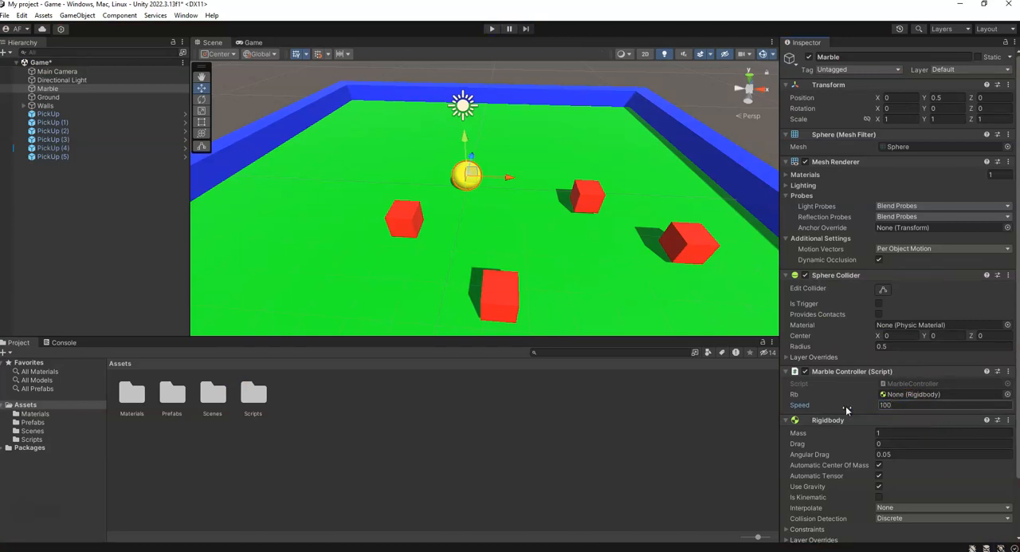
mouse_move(536, 92)
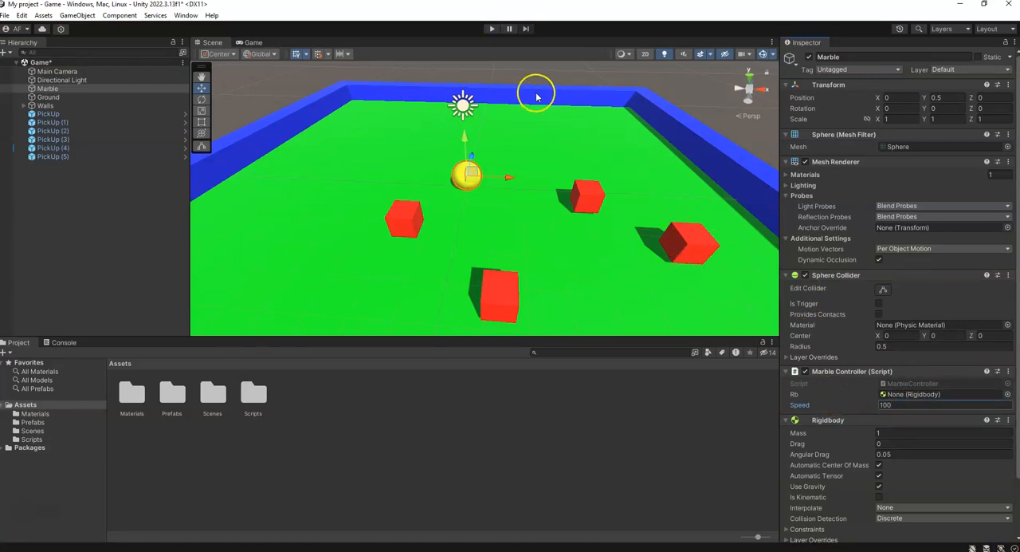
mouse_move(606, 207)
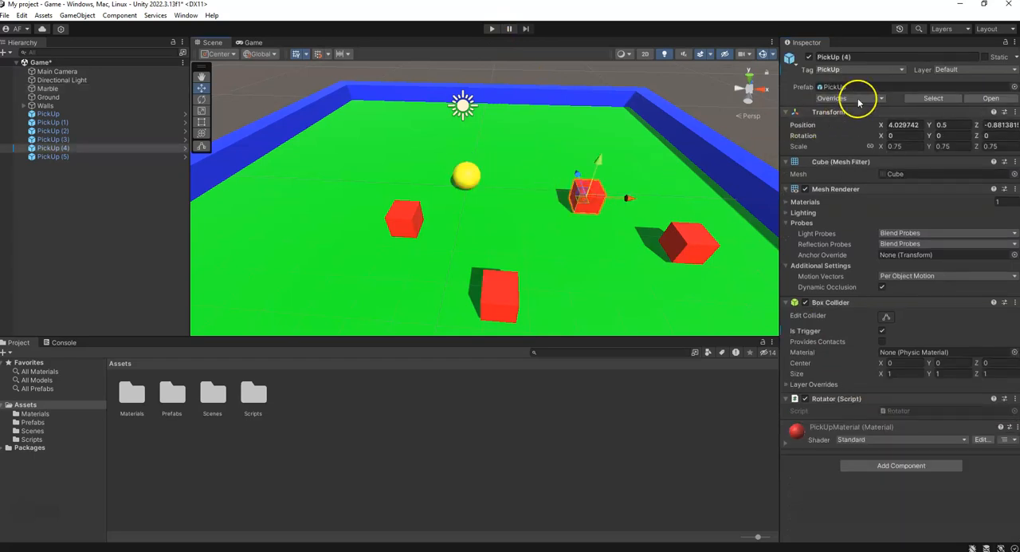
Step: Apply the cube's overrides to all pickups, check the PickUp prefab, and start a play test
left_click(849, 99)
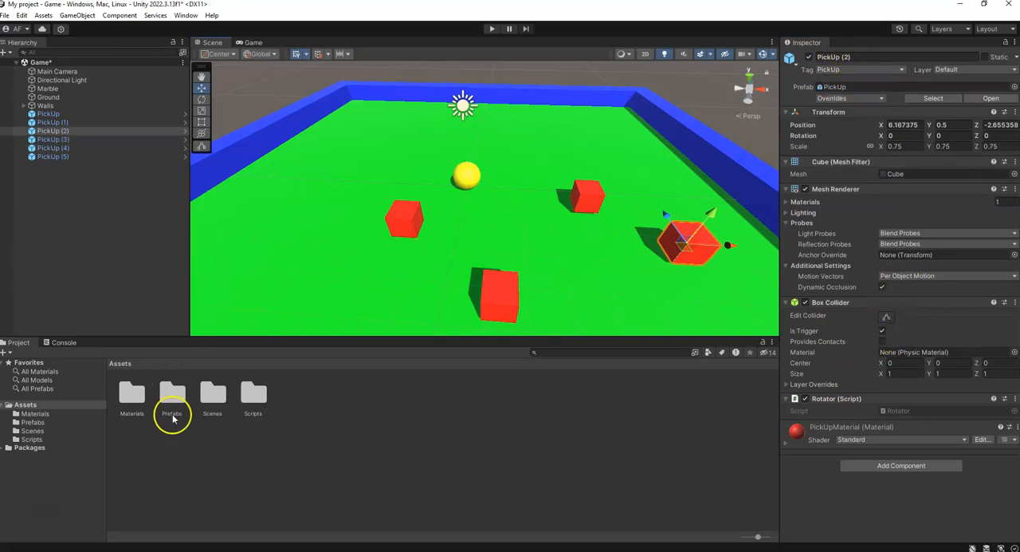
double_click(173, 396)
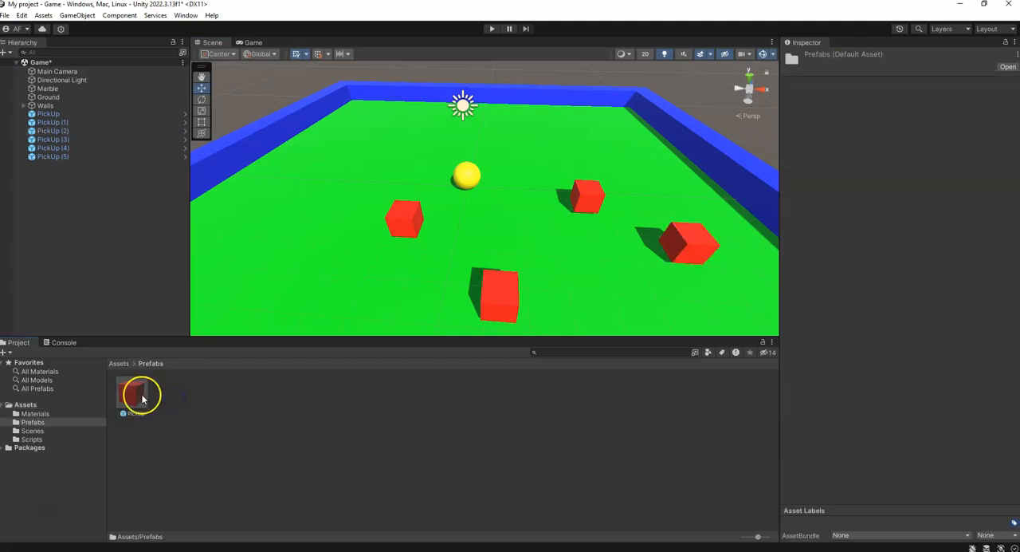
left_click(134, 393)
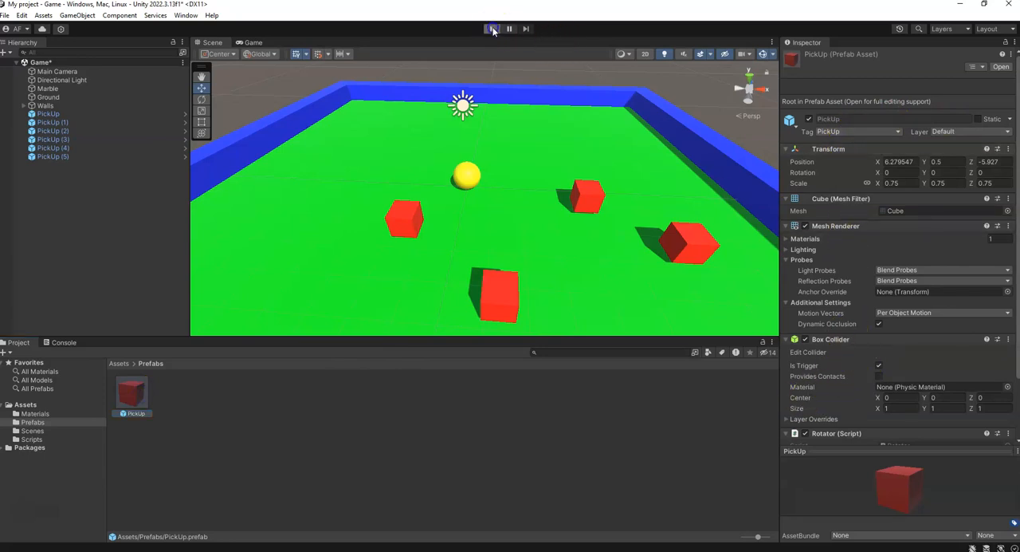
left_click(491, 29)
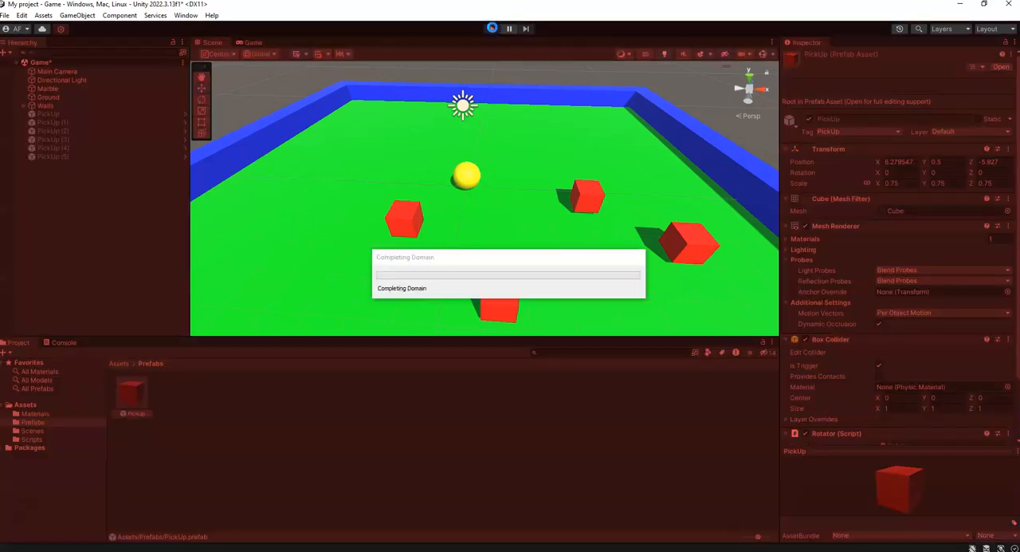
left_click(491, 29)
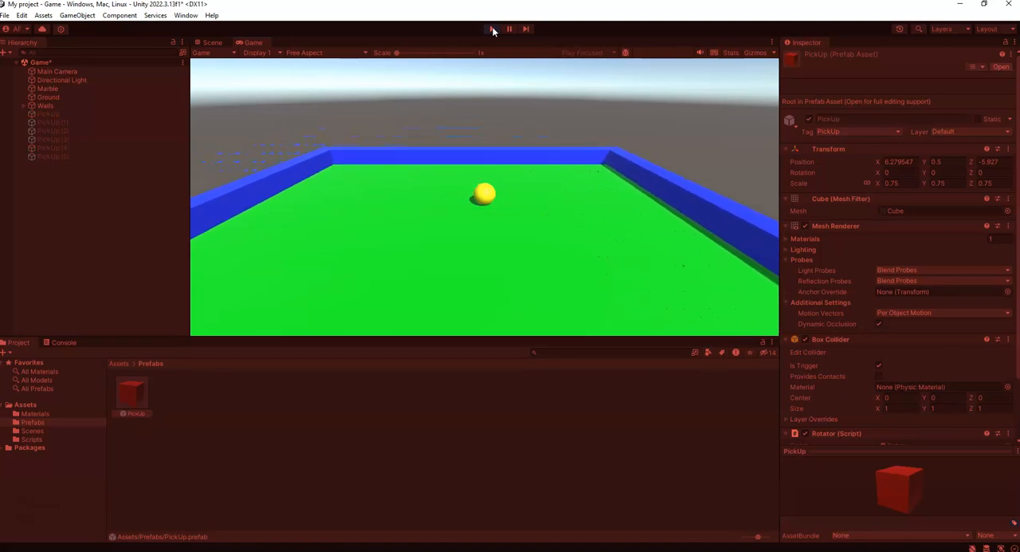
left_click(491, 29)
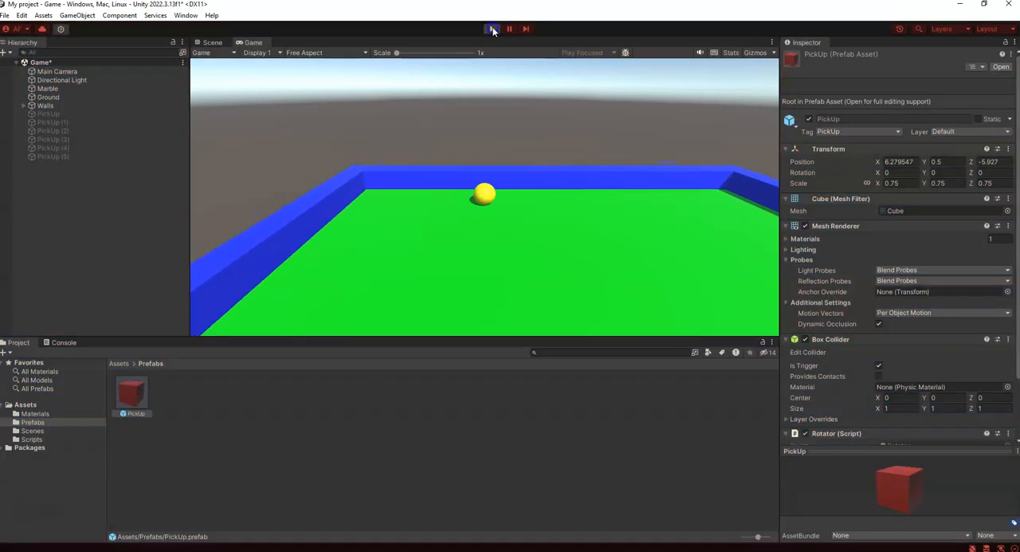
left_click(491, 29)
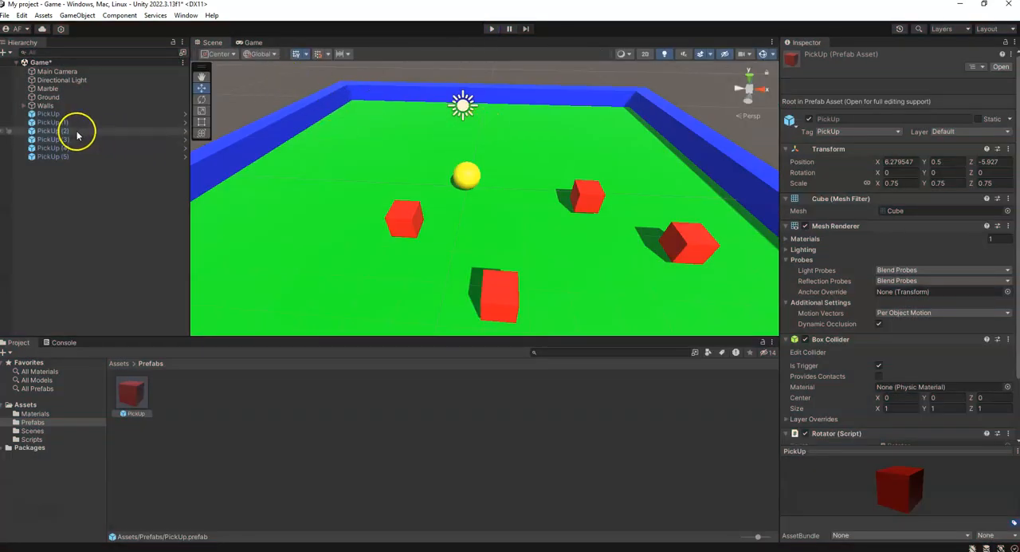
Step: Select the Marble to reach its MarbleController script
left_click(48, 114)
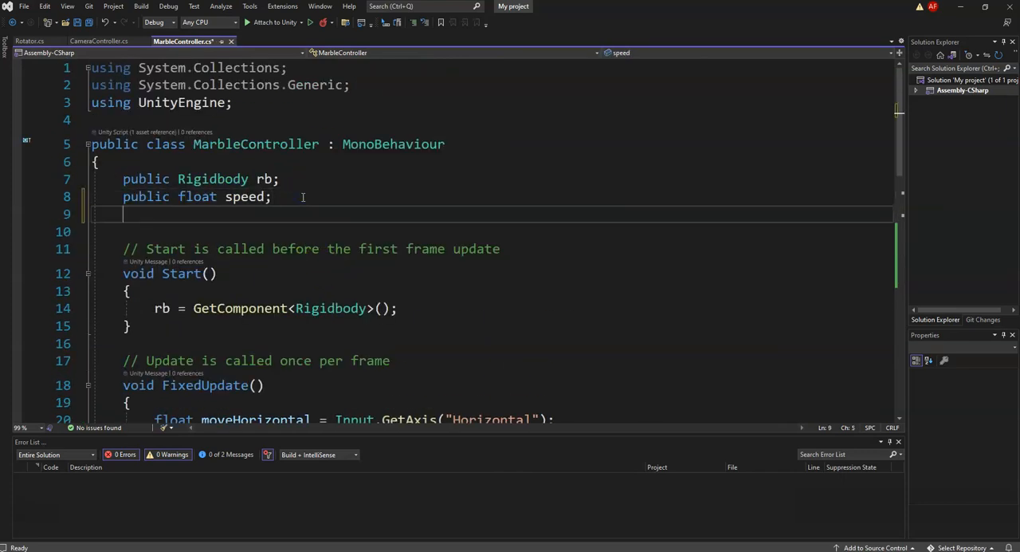
Step: Declare 'public int score;' and set score = 0 in Start()
type("public")
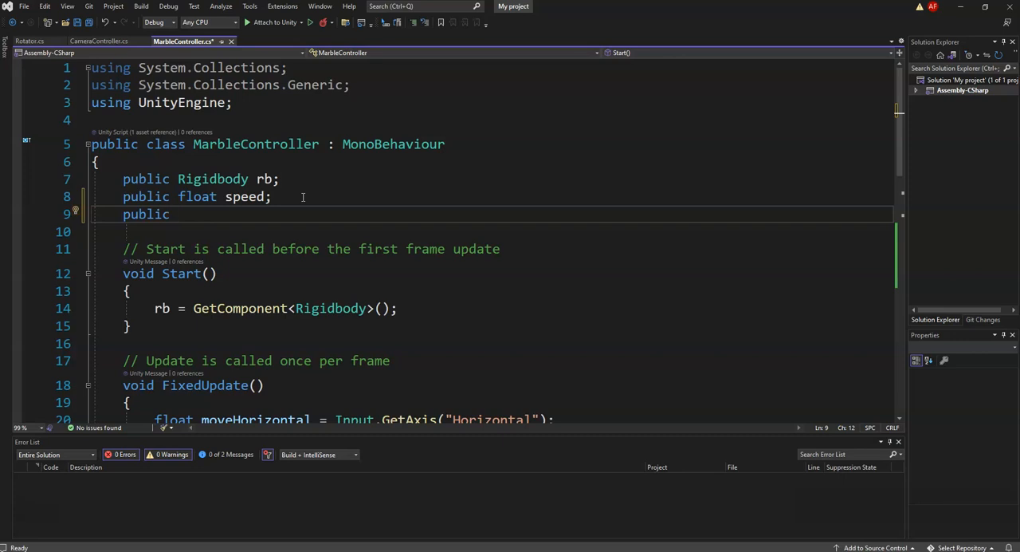
type("in")
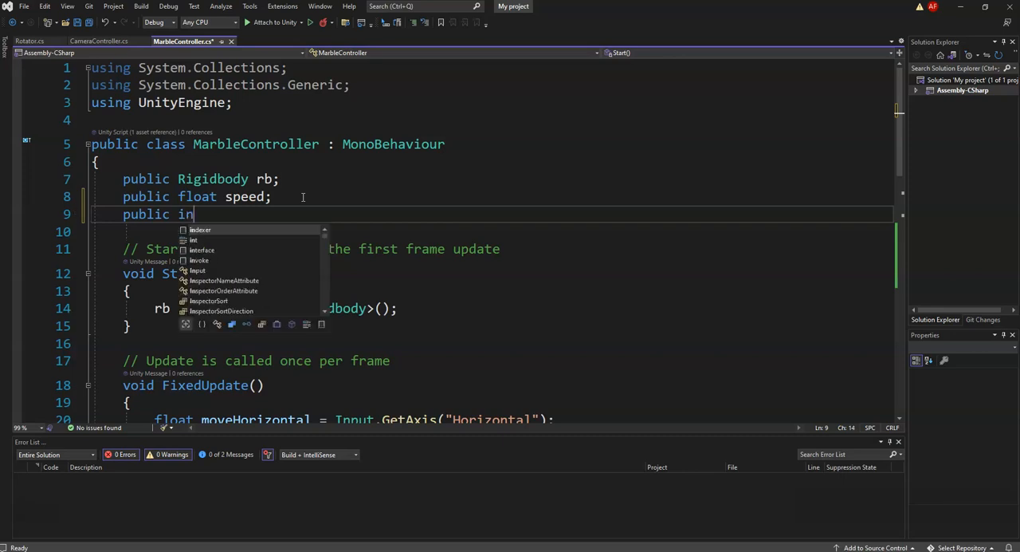
type("t")
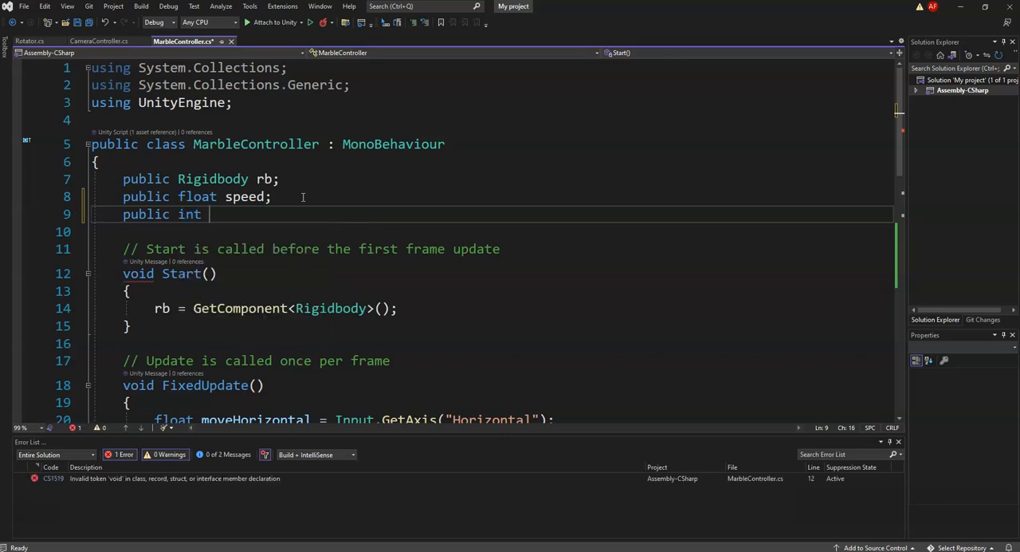
type("score")
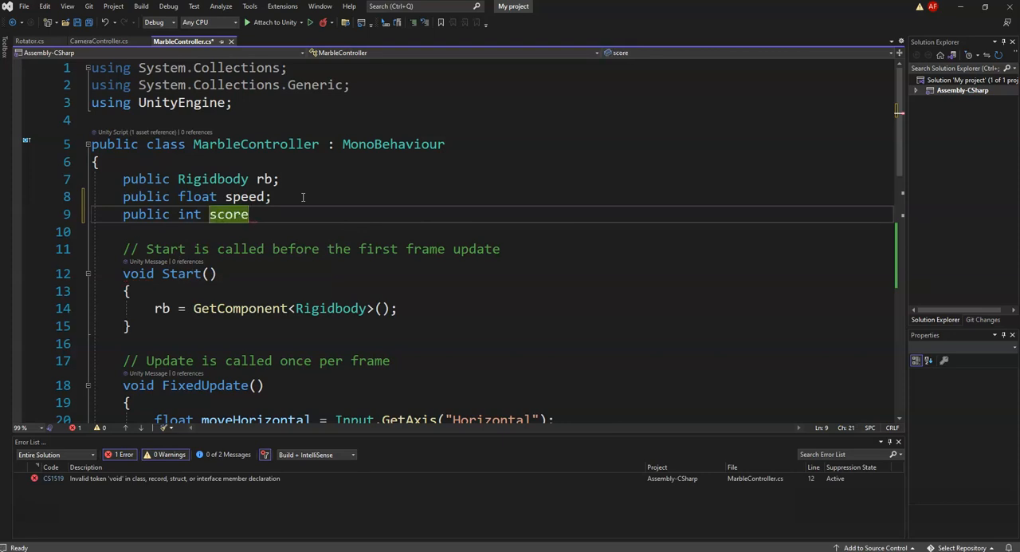
type(";")
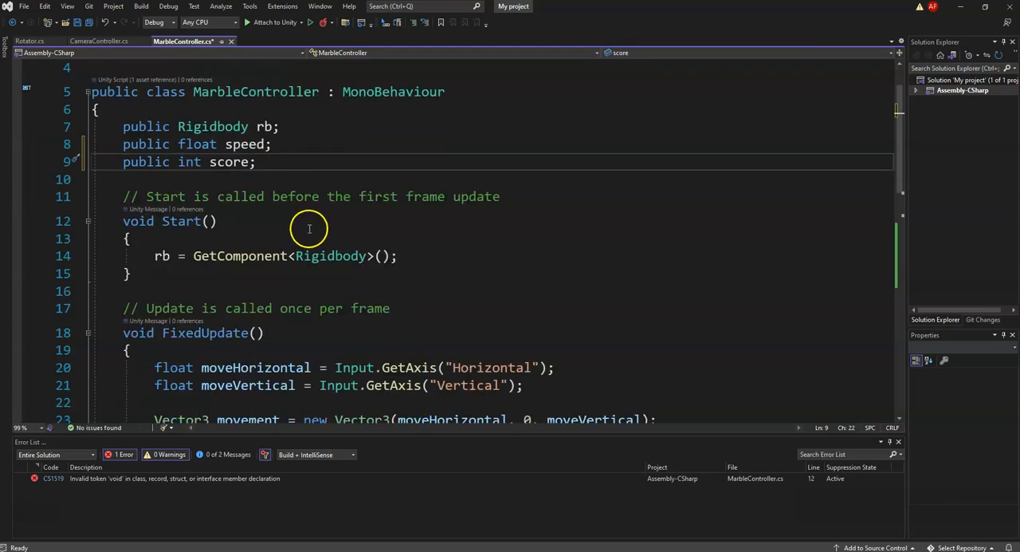
type("score = 0;")
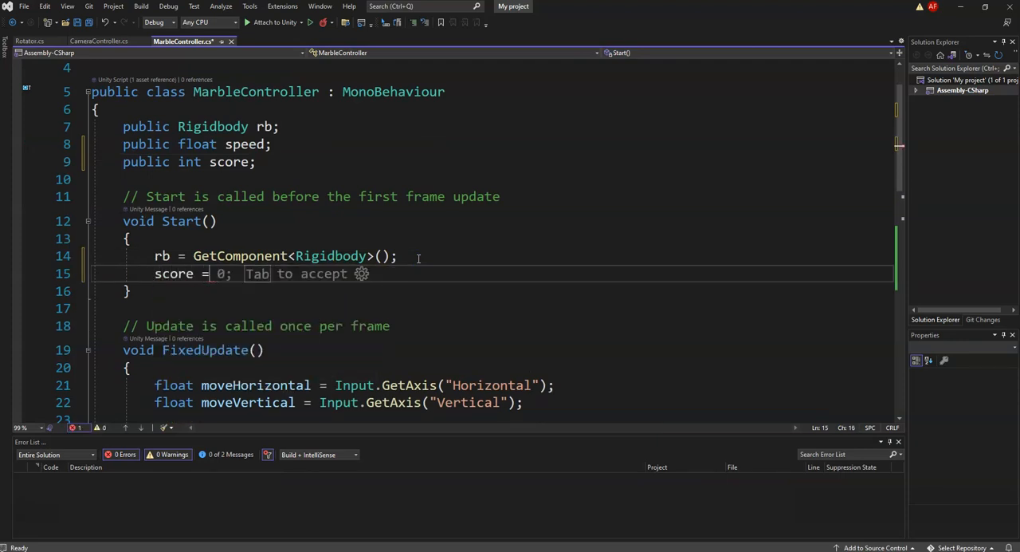
key("Tab")
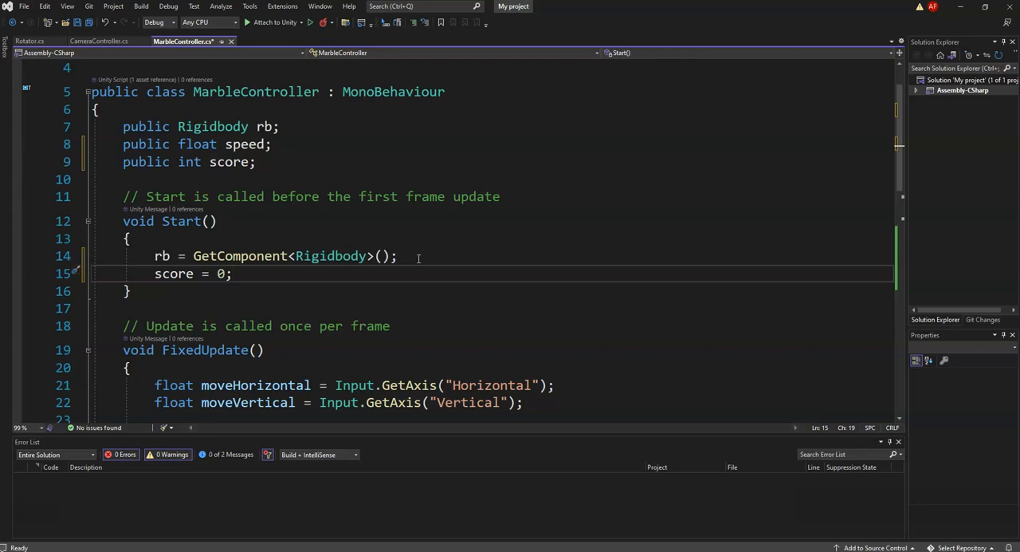
mouse_move(321, 7)
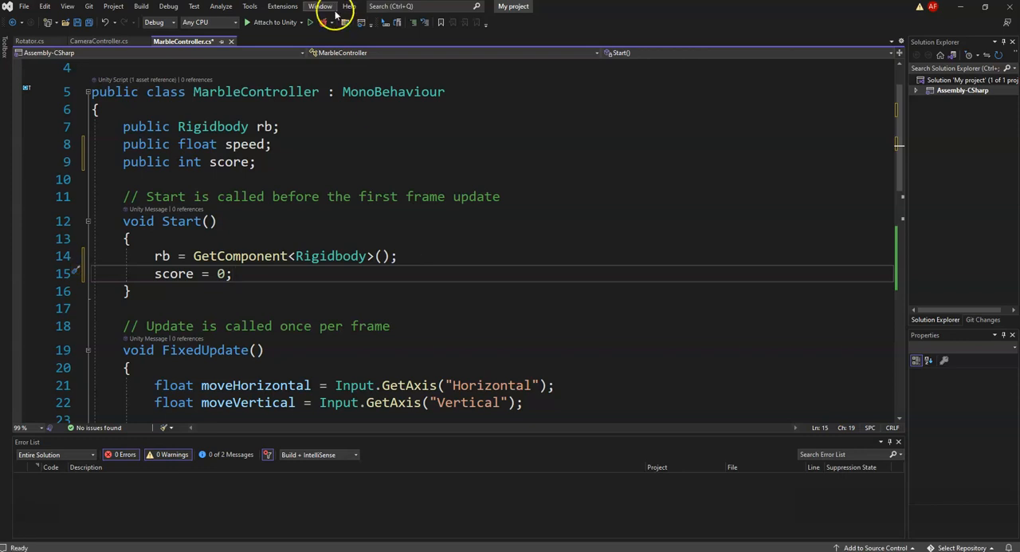
Step: Add score++; in OnTriggerEnter right after the PickUp is deactivated
scroll("down", 3)
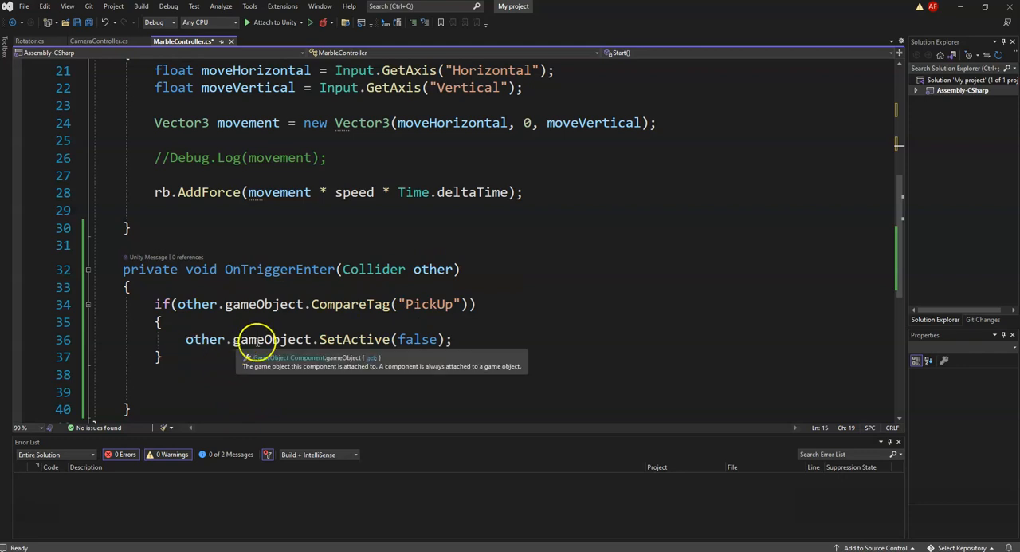
left_click(455, 338)
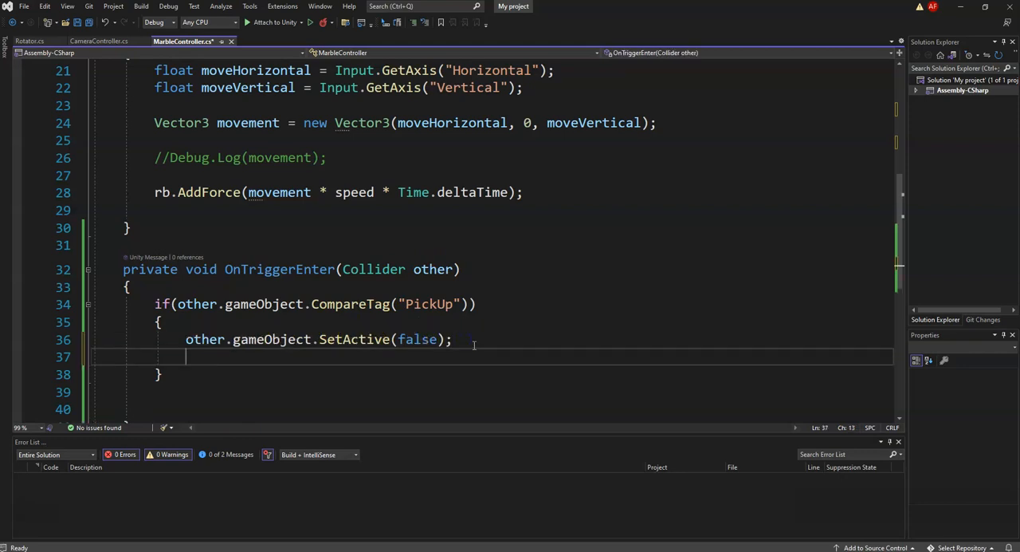
type("score++;")
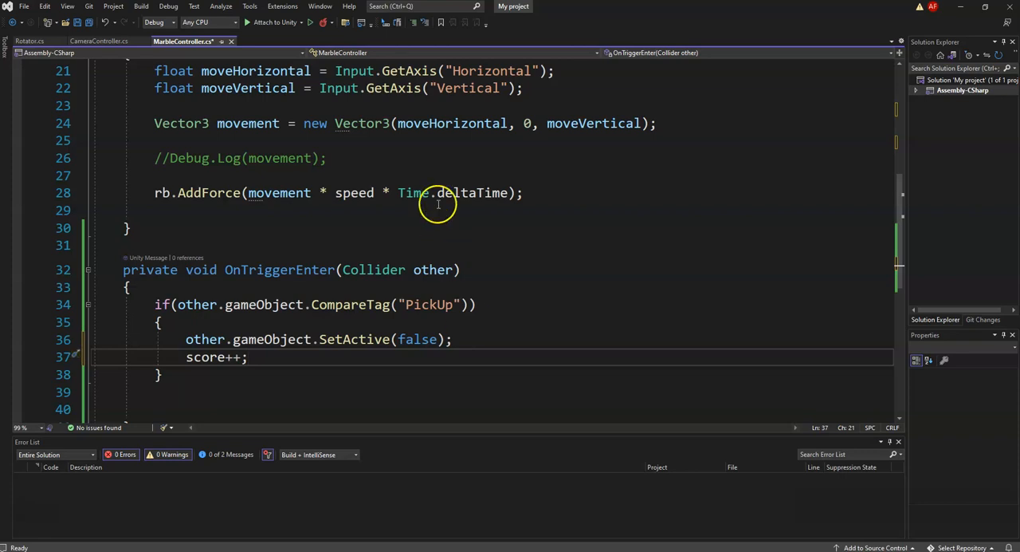
mouse_move(231, 357)
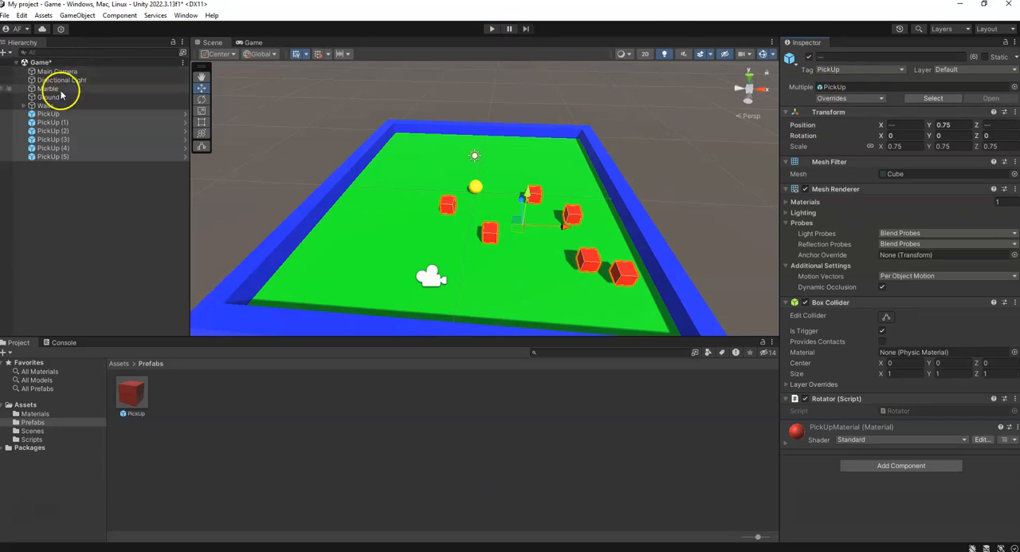
Step: Select Marble in the Hierarchy so the Inspector shows its Score during play
left_click(48, 88)
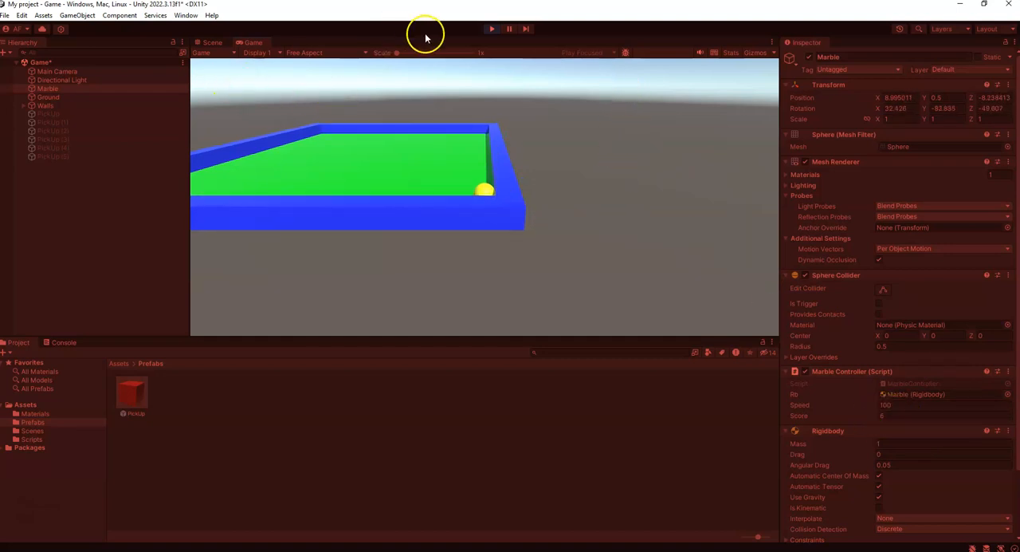
Step: Rewrite the increment, trying score = 5 and score = score forms in OnTriggerEnter
left_click(491, 28)
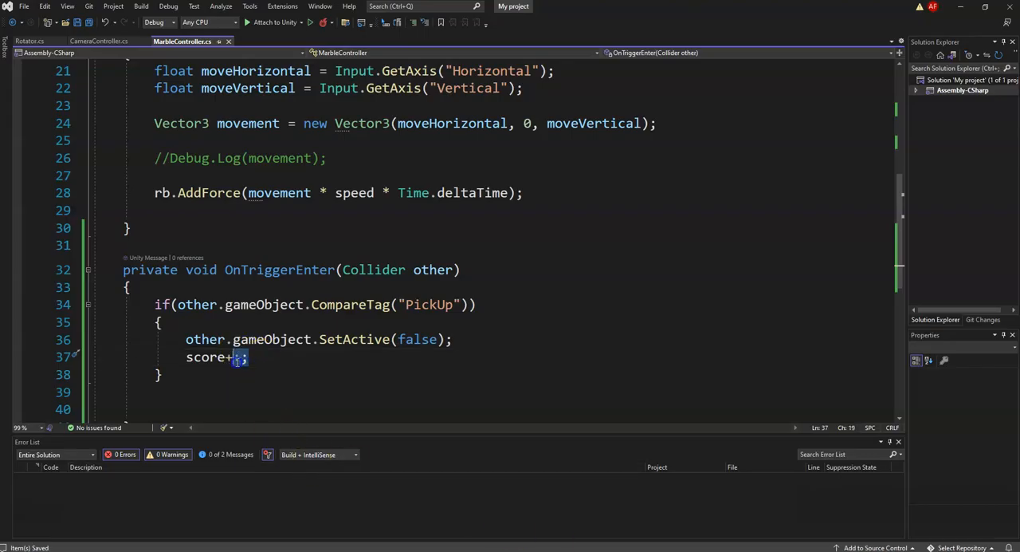
key("Backspace")
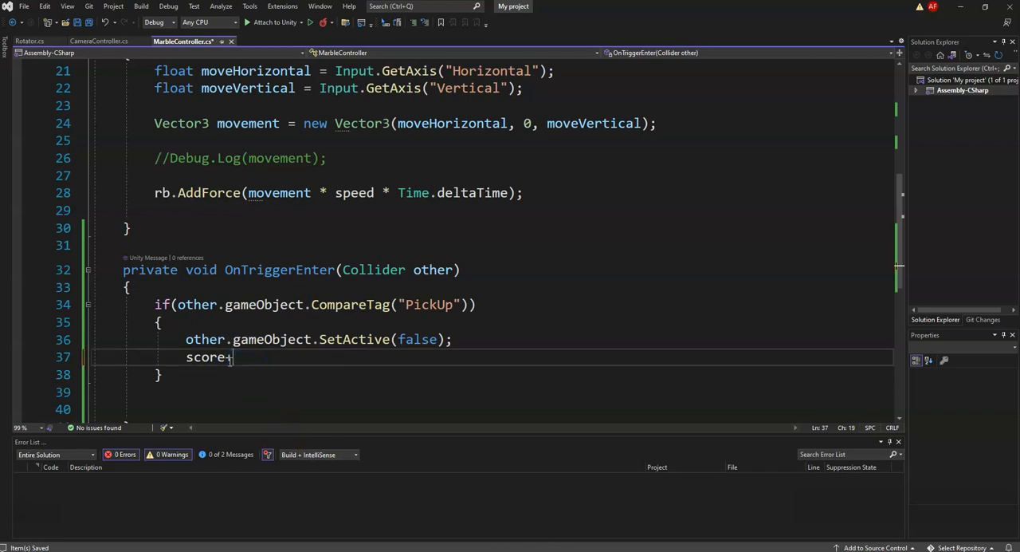
type("=")
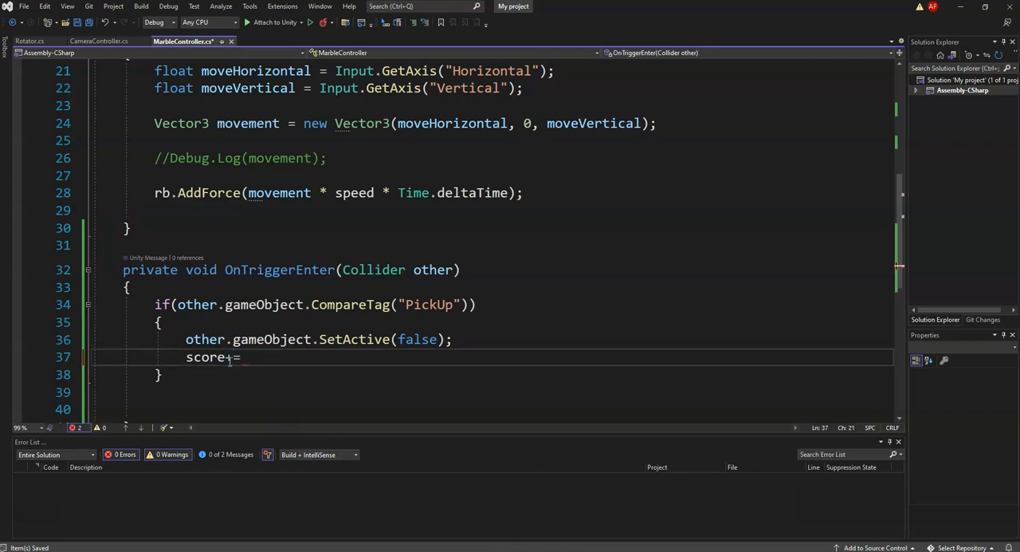
type("5")
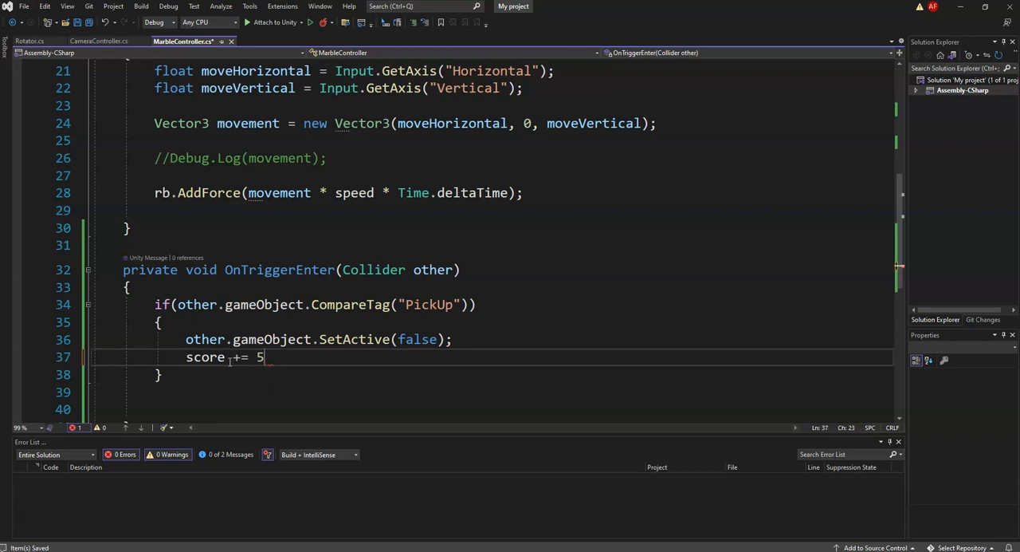
type(";")
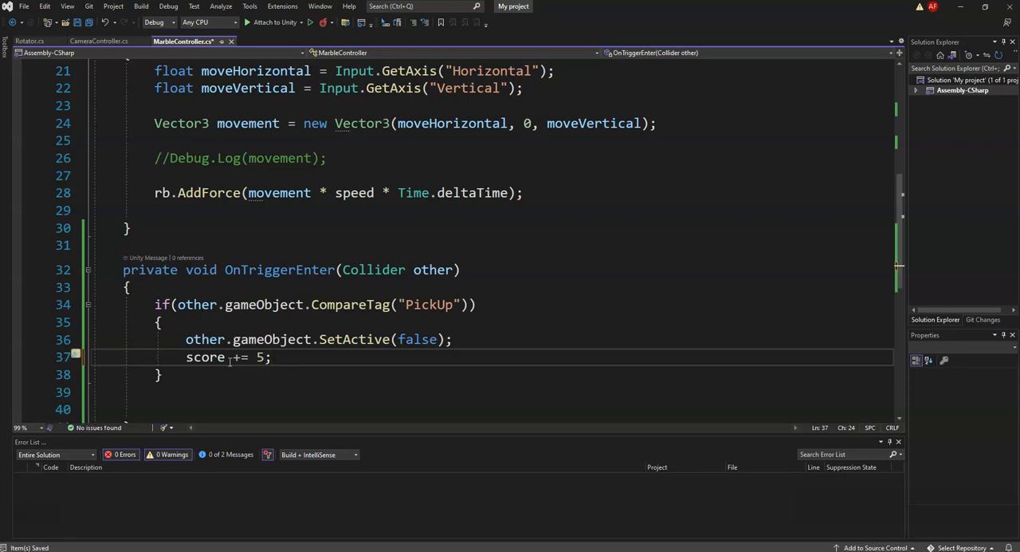
key("Backspace")
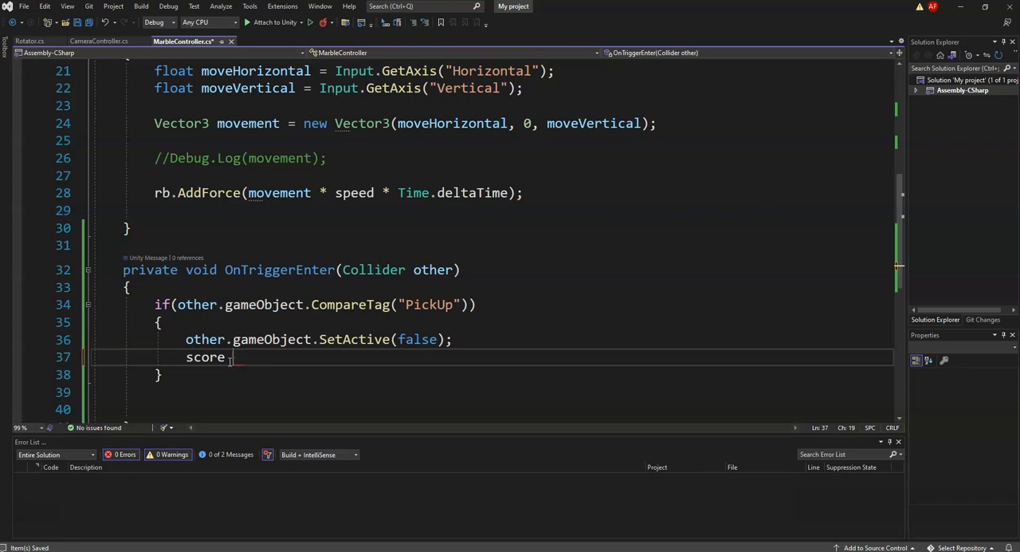
type("=")
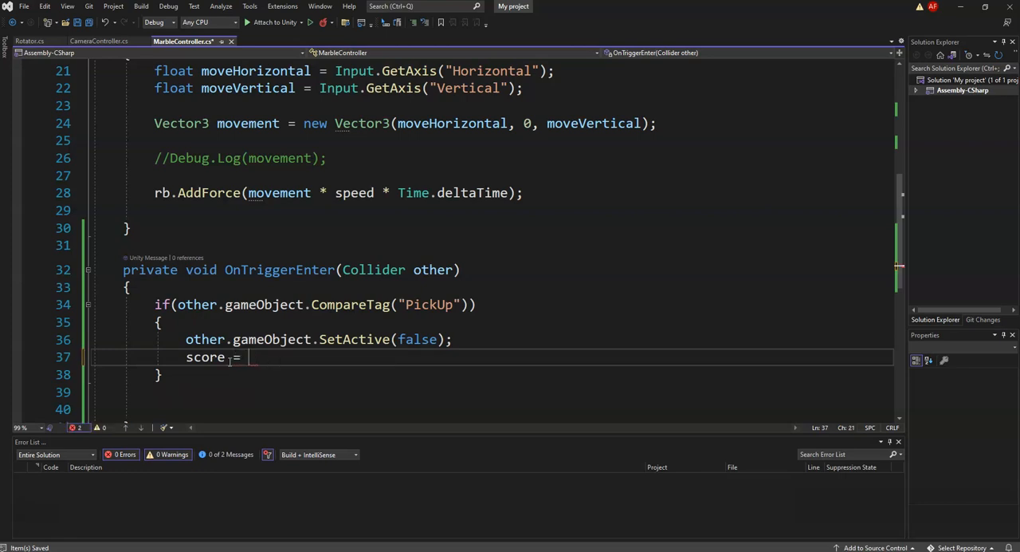
type("score + 5")
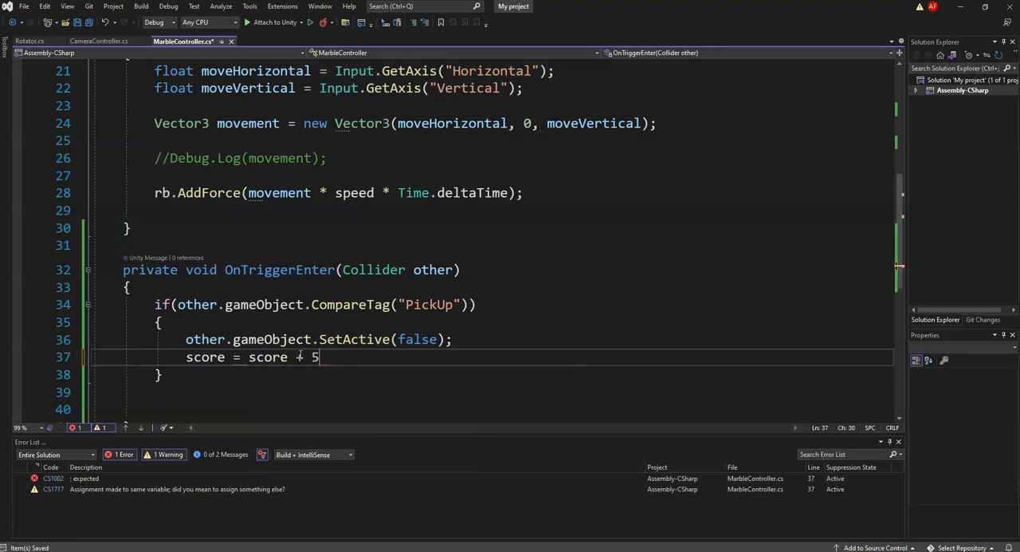
type(";")
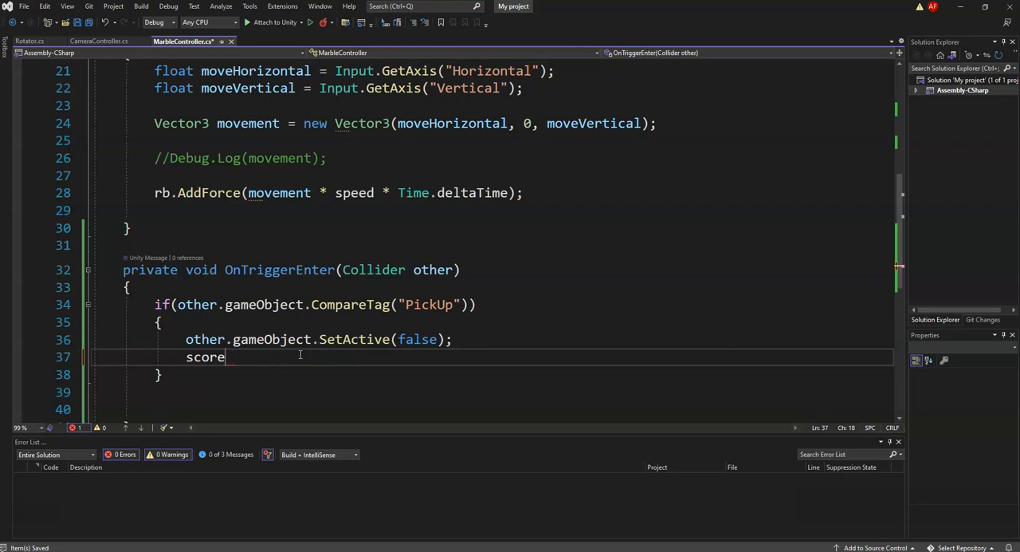
type("++")
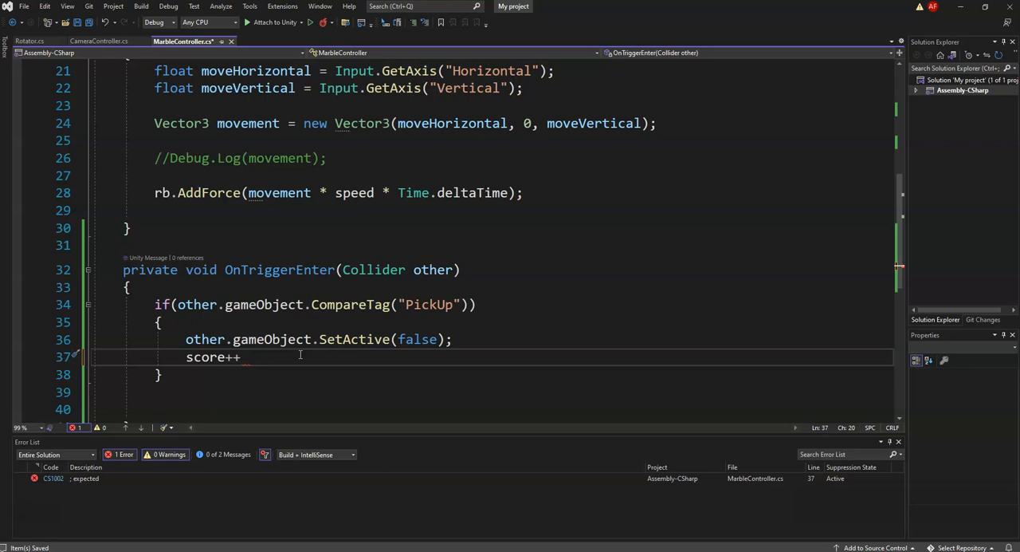
Step: Settle on score += 5; so each PickUp adds 5 points, and save the script
double_click(204, 357)
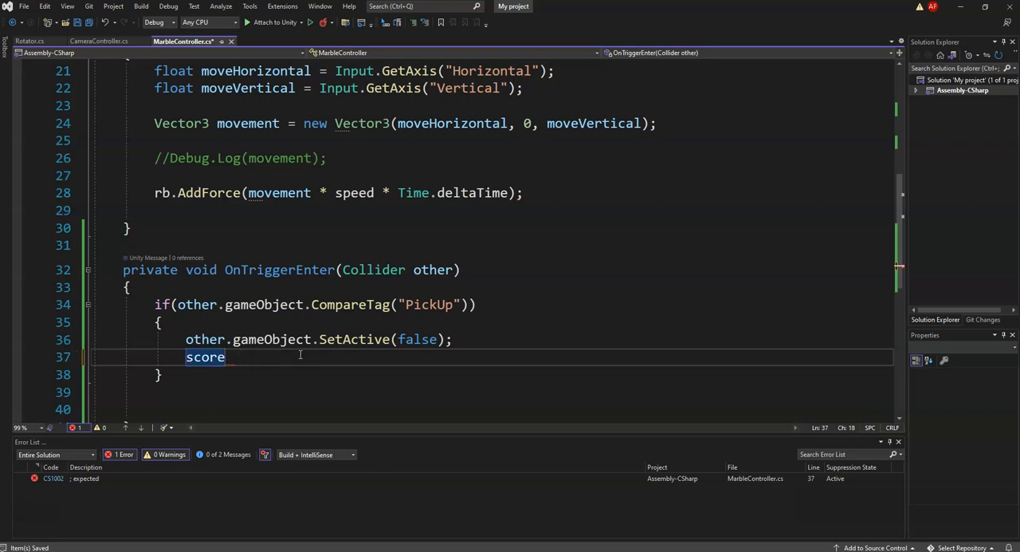
type("++;")
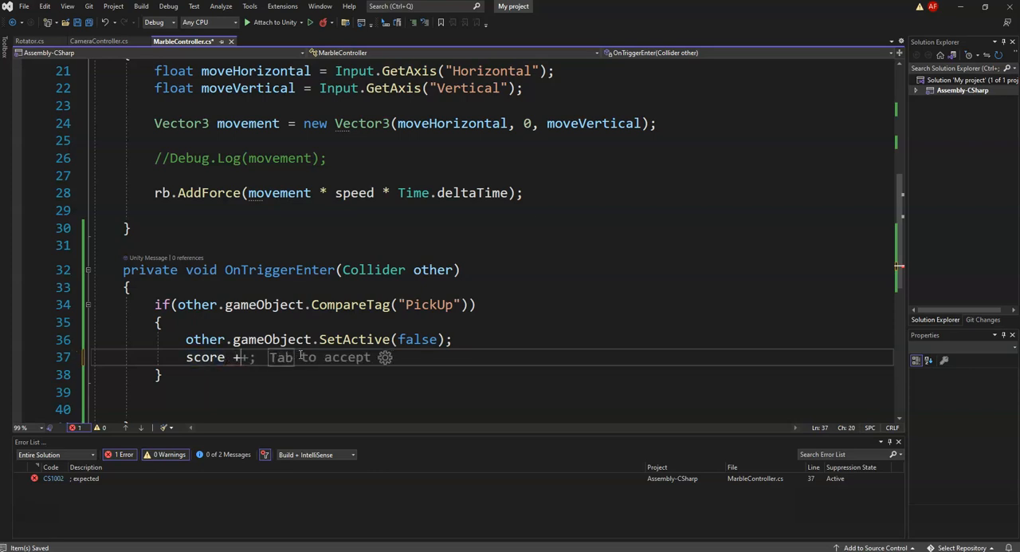
type("=")
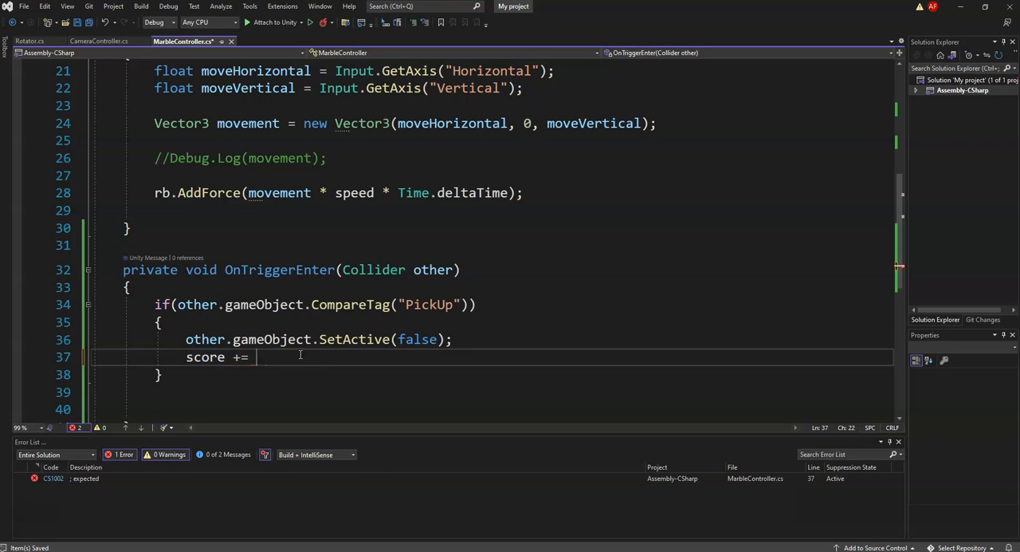
type("5")
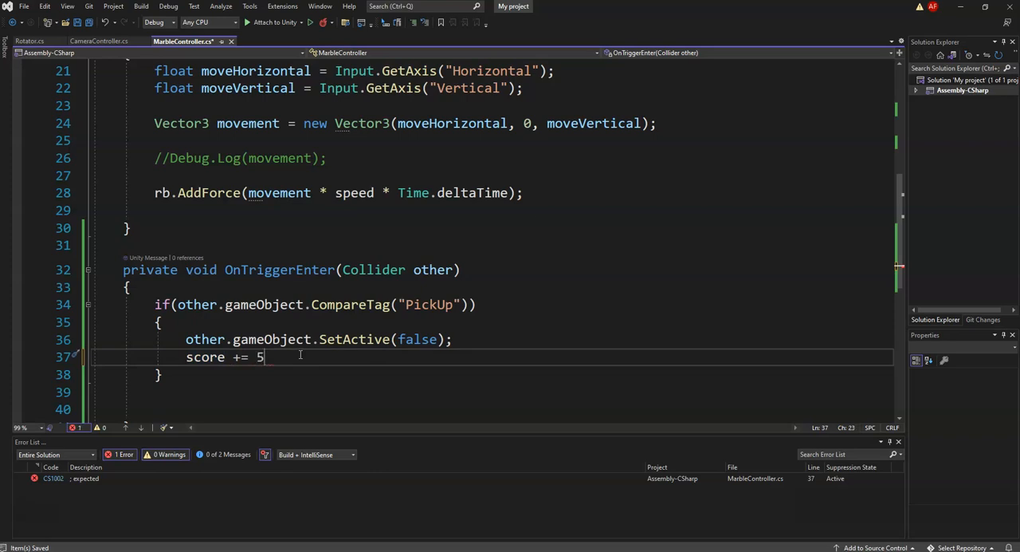
type(";")
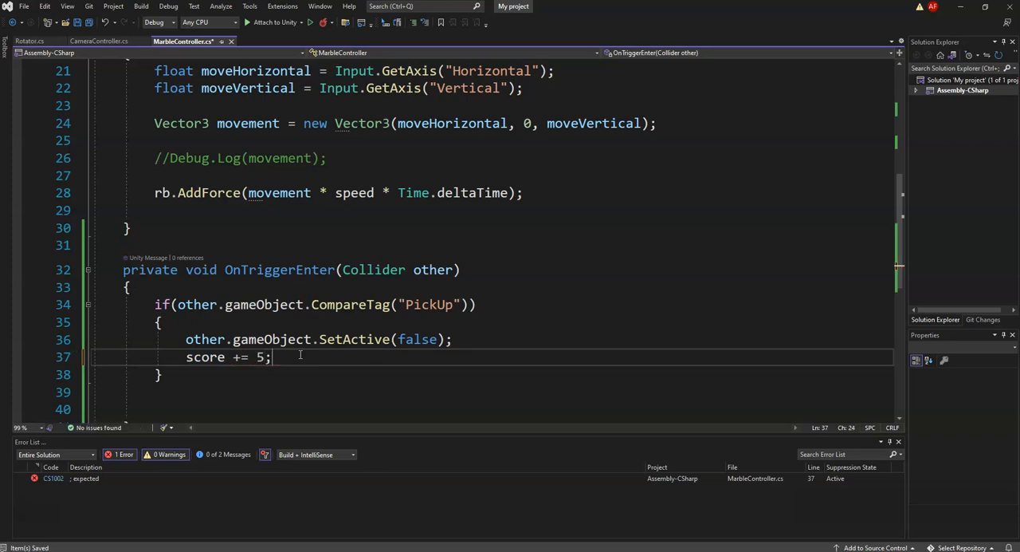
left_click(193, 6)
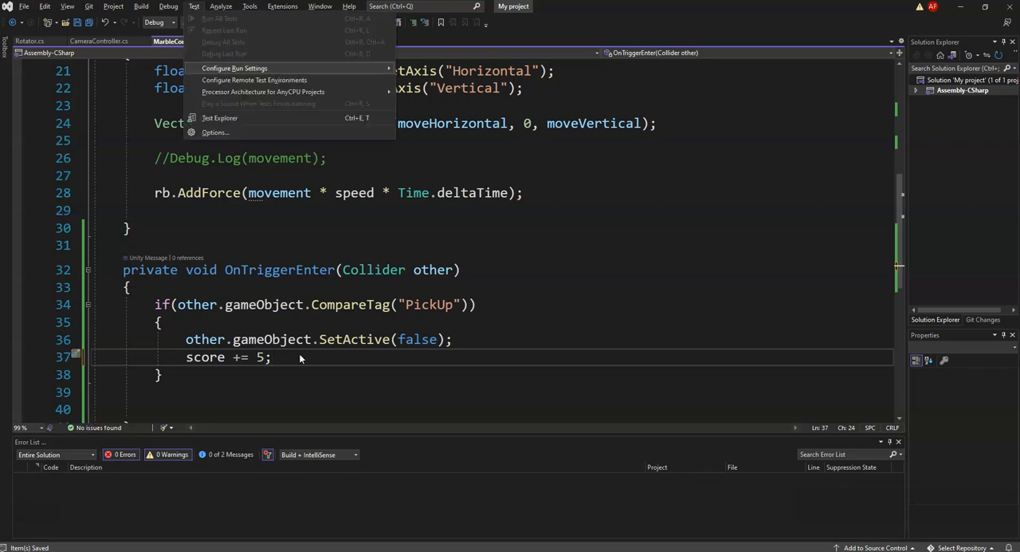
left_click(386, 390)
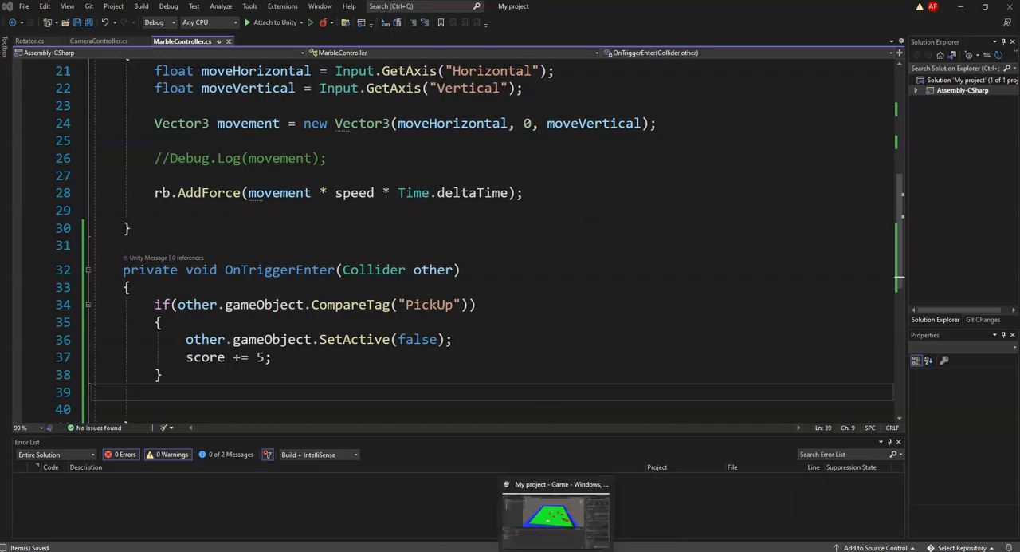
Step: Run a brief play-test of the 5-point scoring in Unity, then exit Play mode
left_click(555, 518)
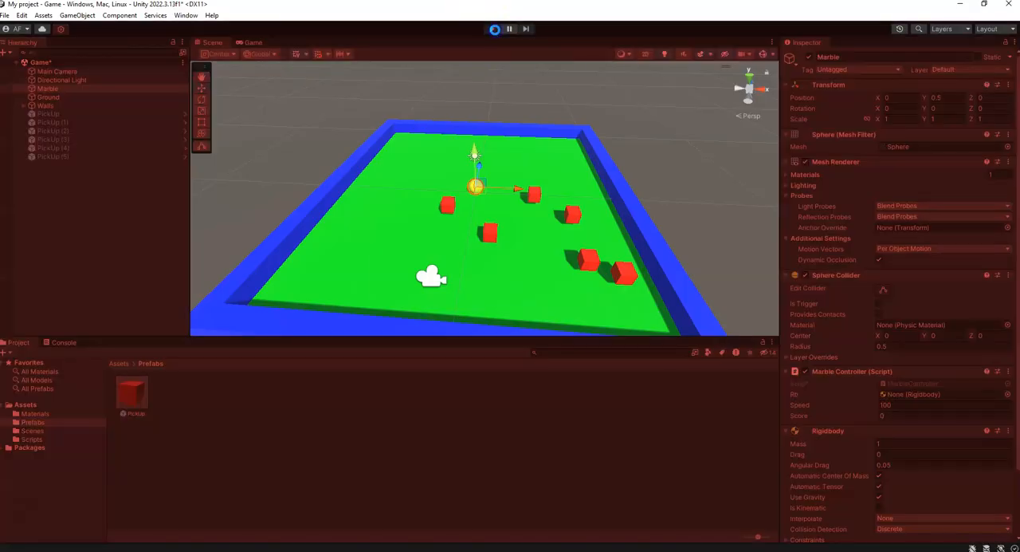
left_click(493, 28)
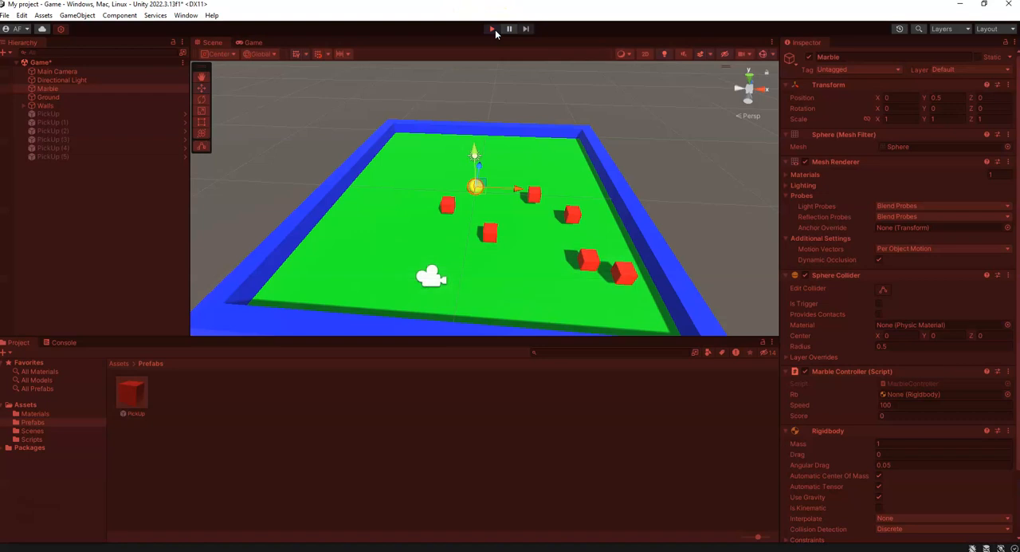
left_click(491, 29)
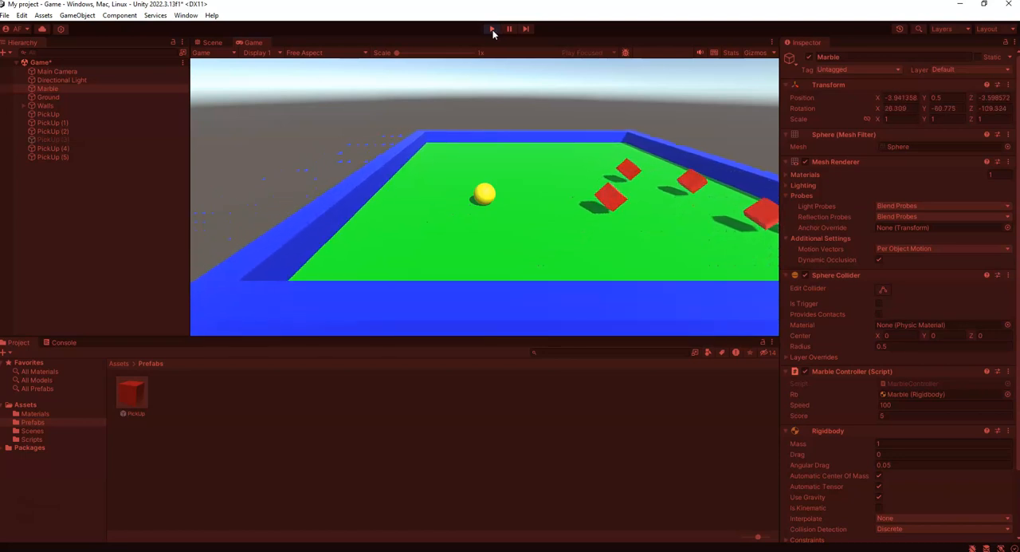
left_click(491, 28)
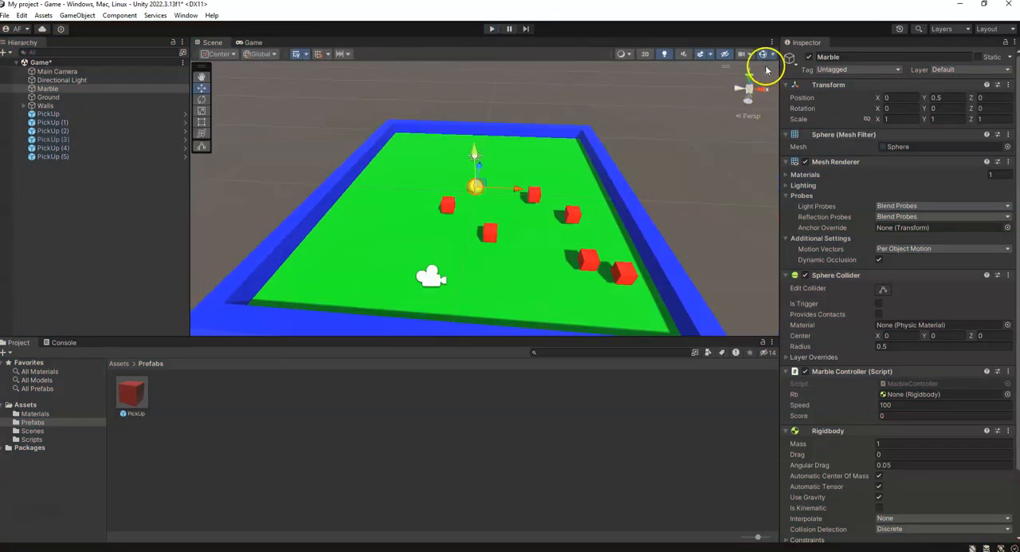
mouse_move(683, 91)
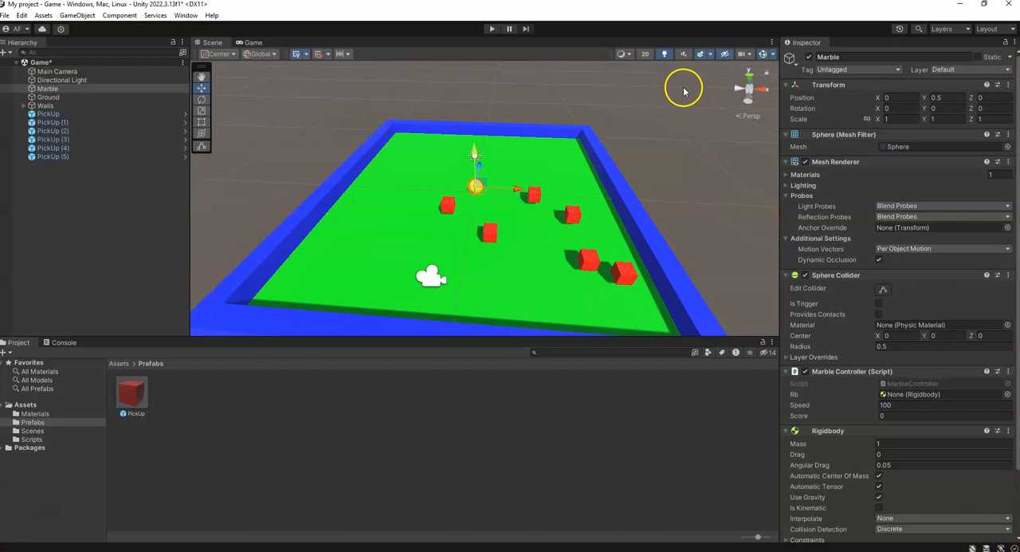
mouse_move(637, 140)
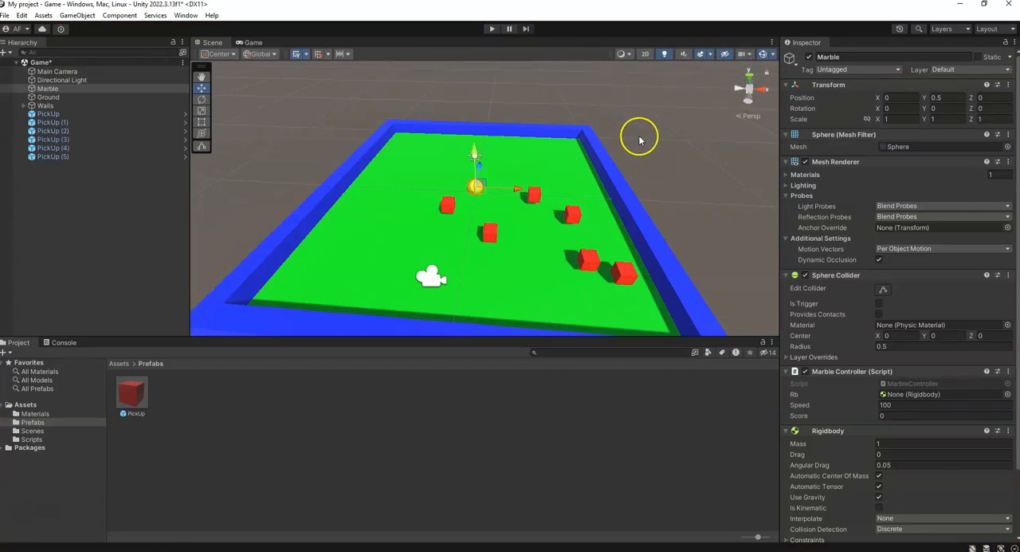
mouse_move(648, 142)
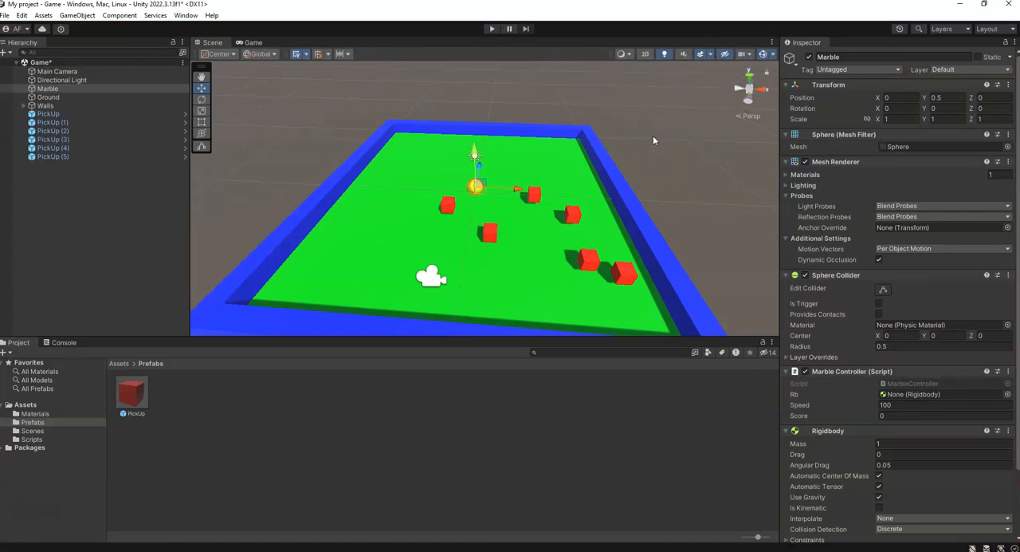